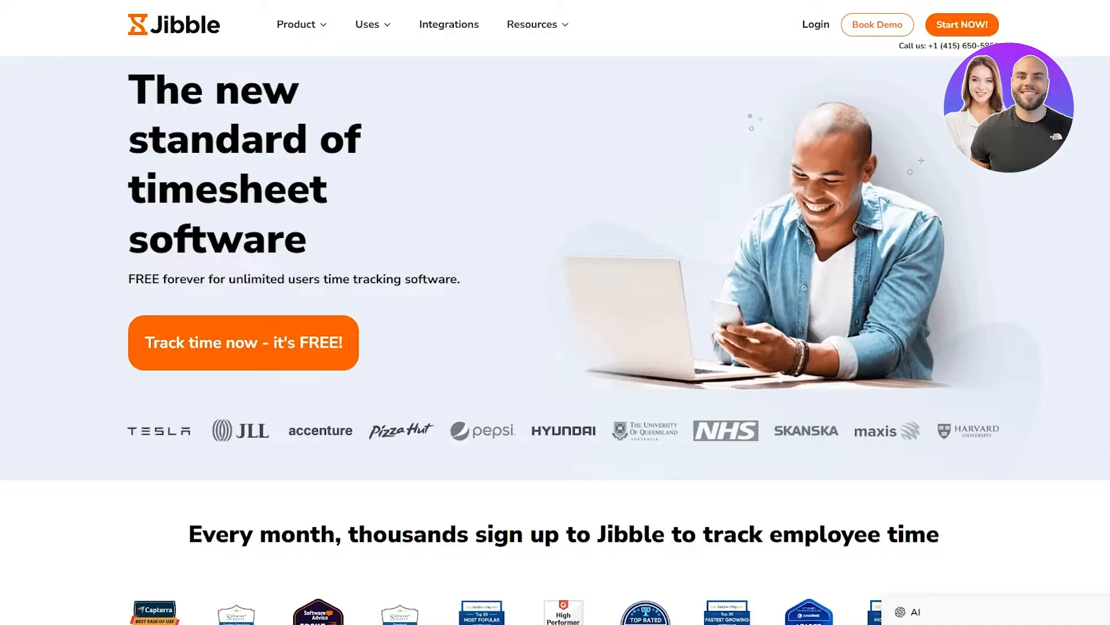
Step: Start a free Jibble sign-up with the 'Track time now - it's FREE!' button
left_click(297, 25)
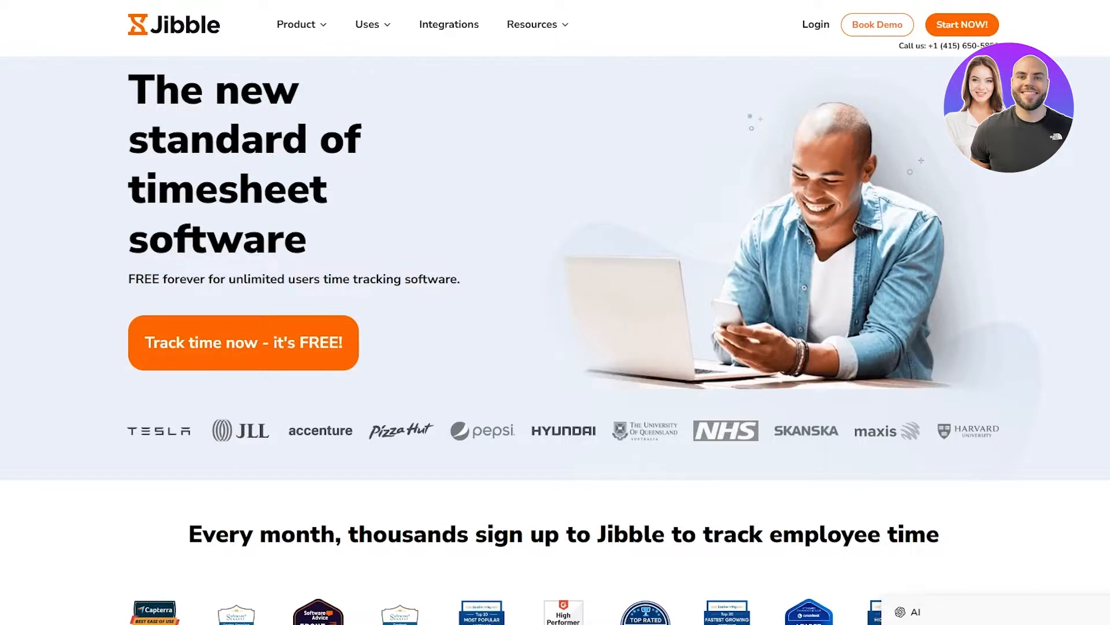
left_click(243, 343)
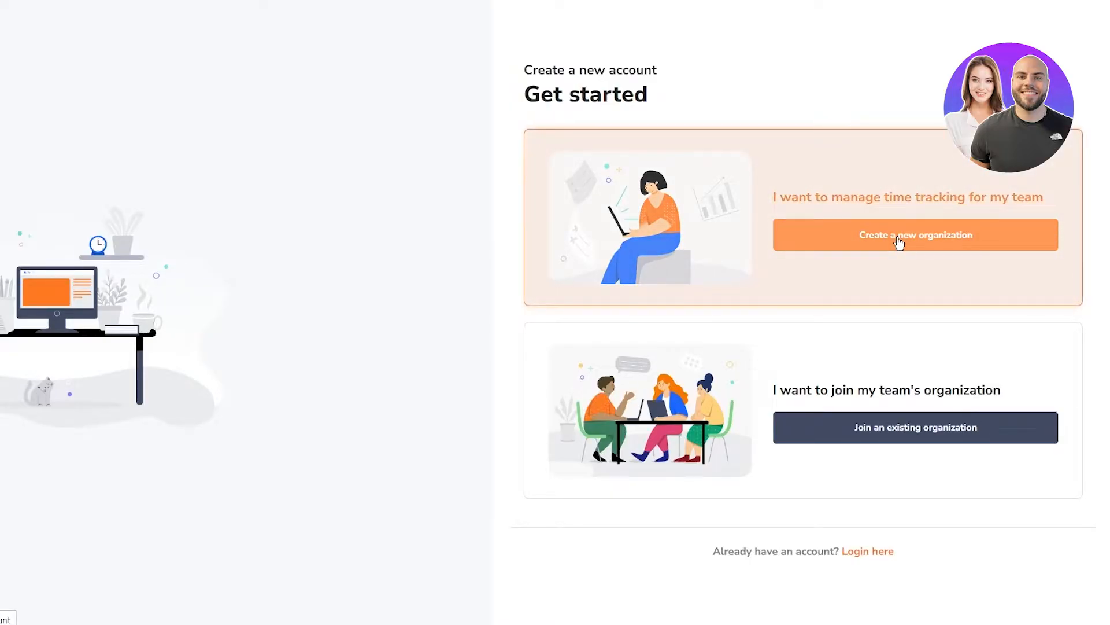
Step: Register a new-organization account with full name, email, password and the robot check
left_click(914, 234)
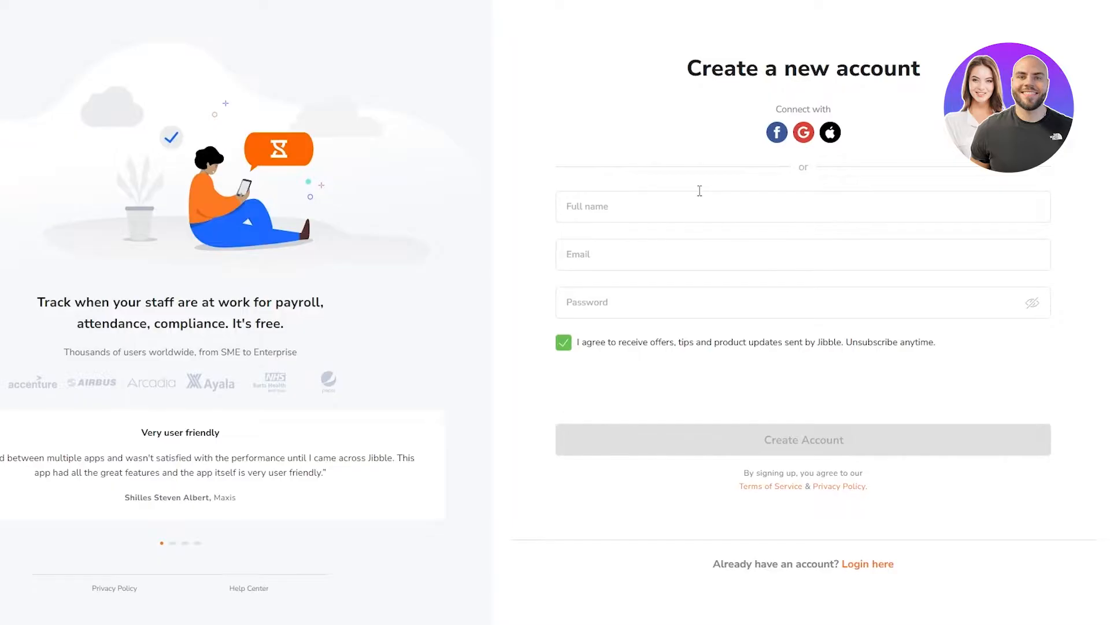
left_click(803, 254)
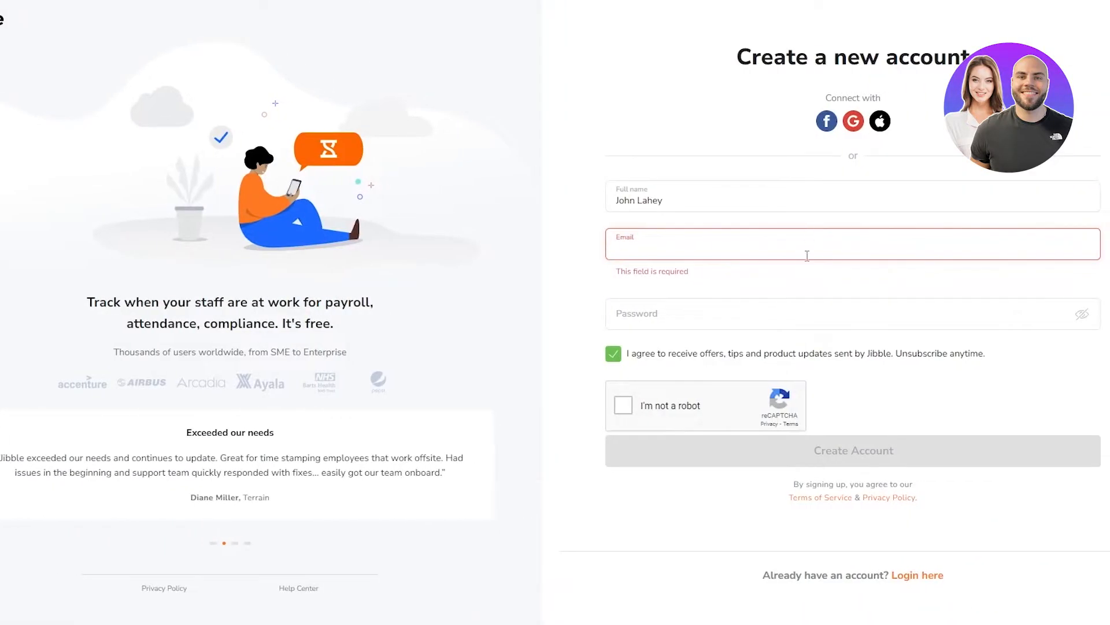
right_click(806, 255)
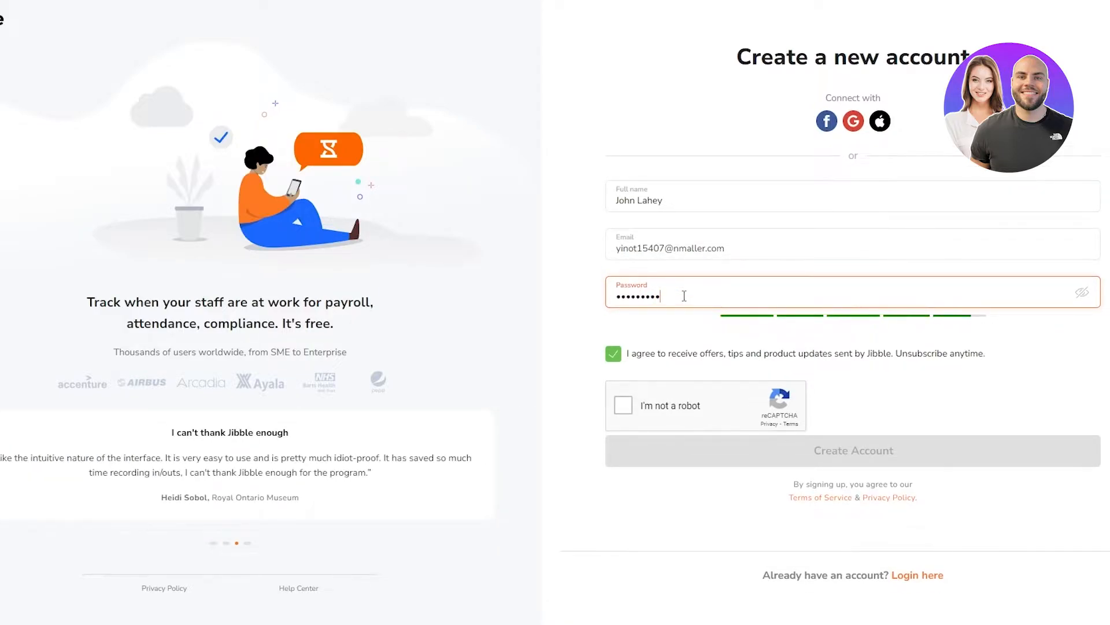
left_click(622, 404)
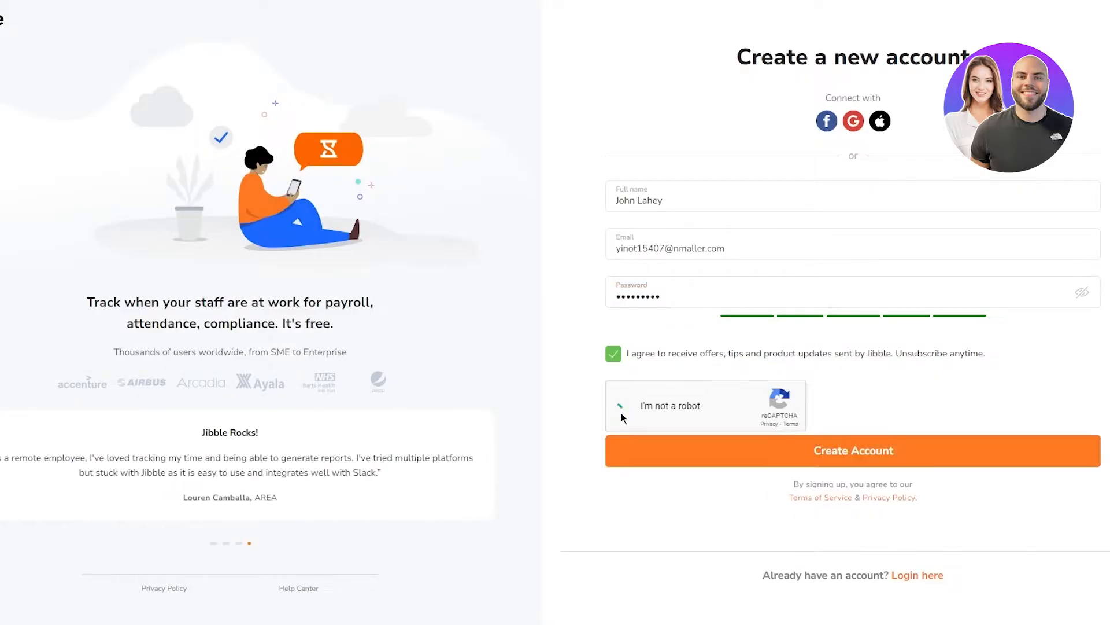
left_click(614, 405)
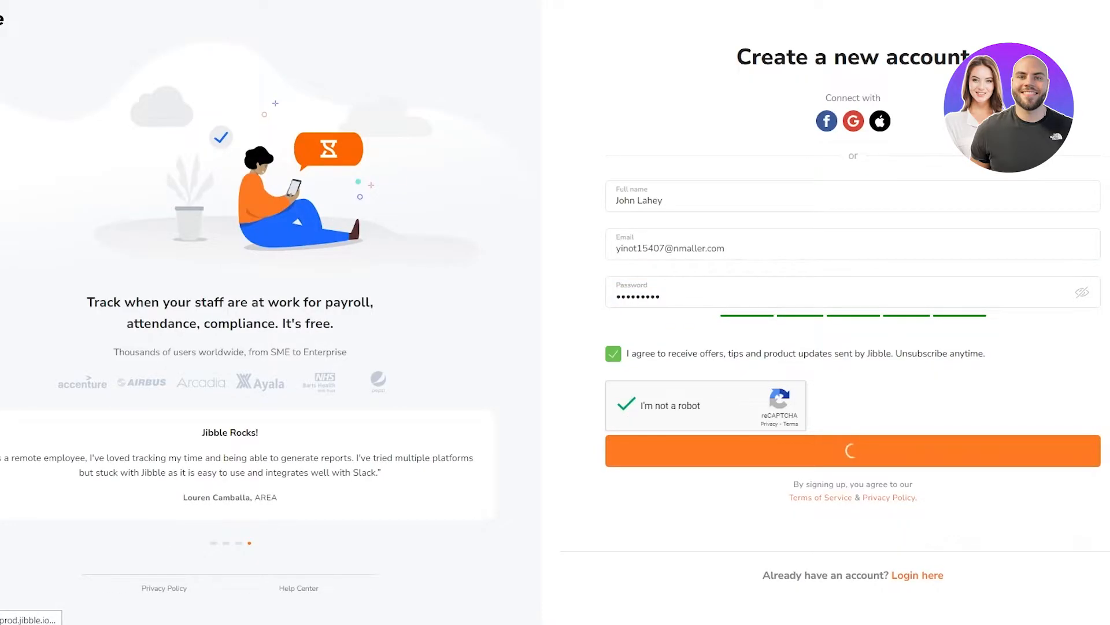
left_click(852, 451)
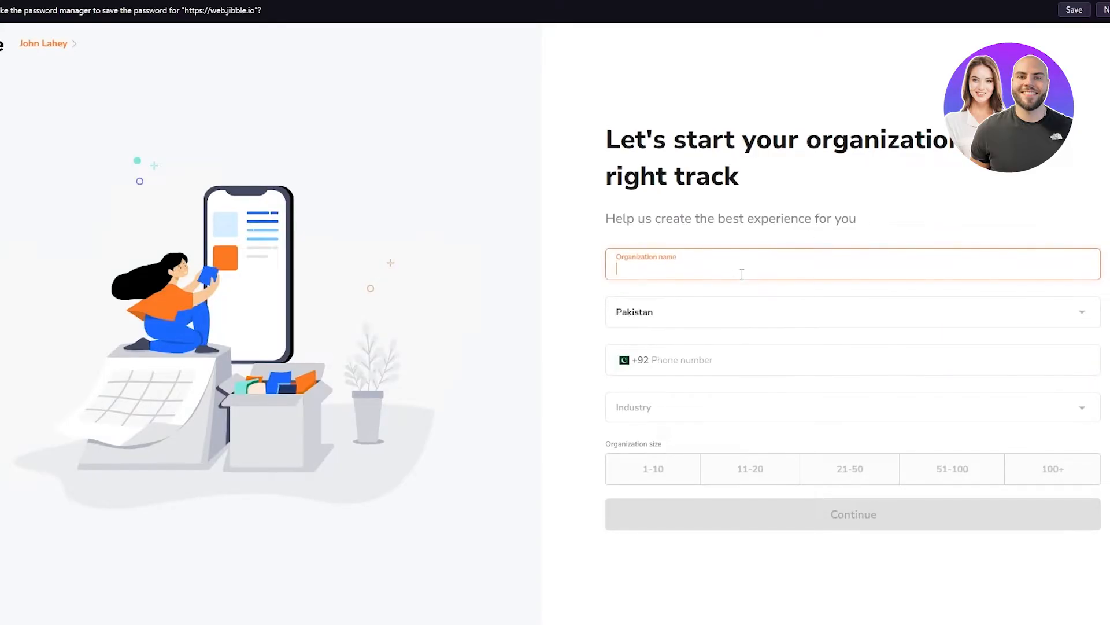
Step: Fill organization 'jgytyg', phone 333 89 763, Advertising industry and size 1-10
type("jgytyg yuf")
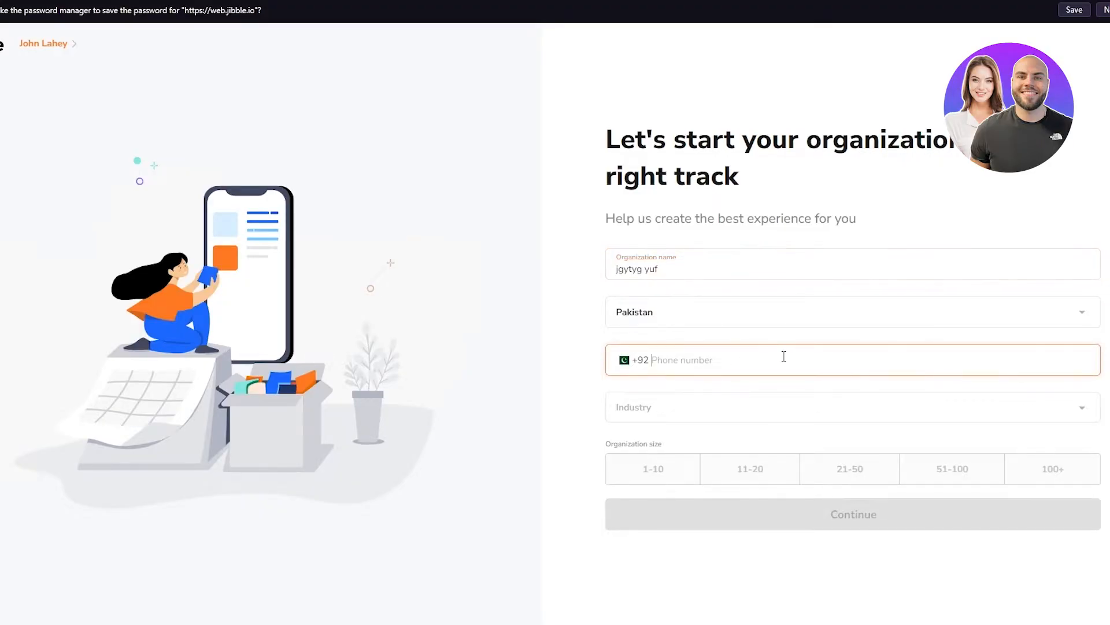
type("33354")
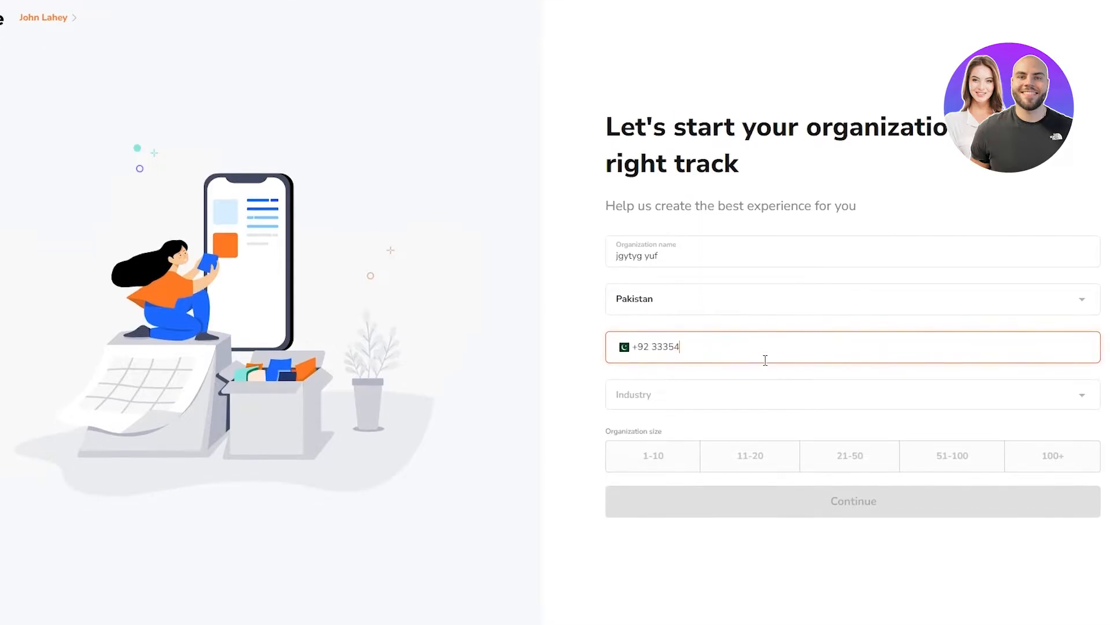
type("89")
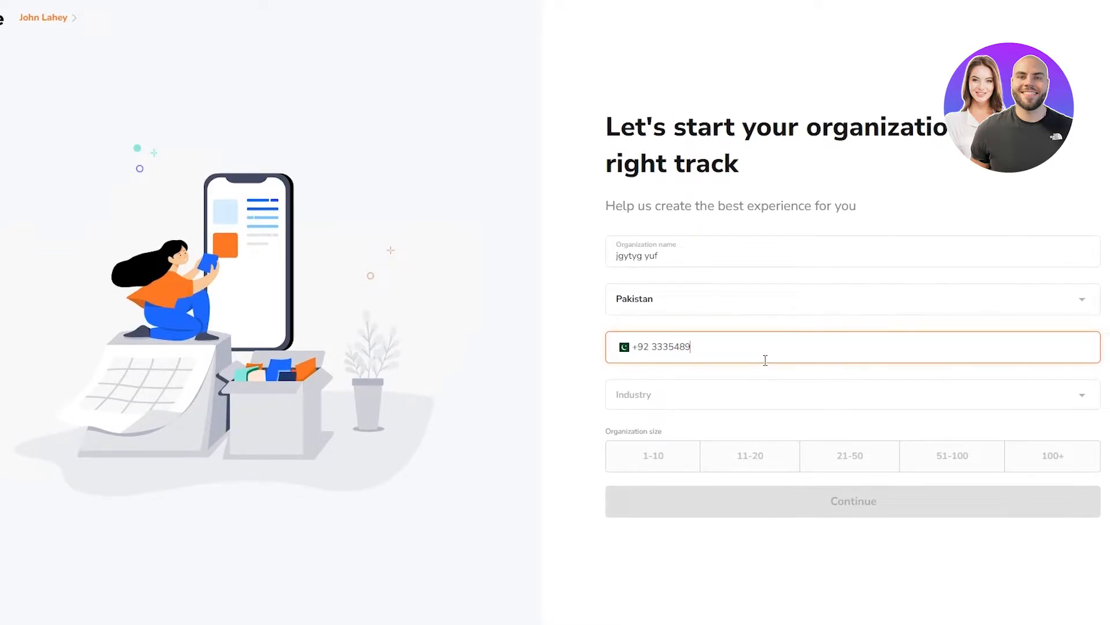
type("763")
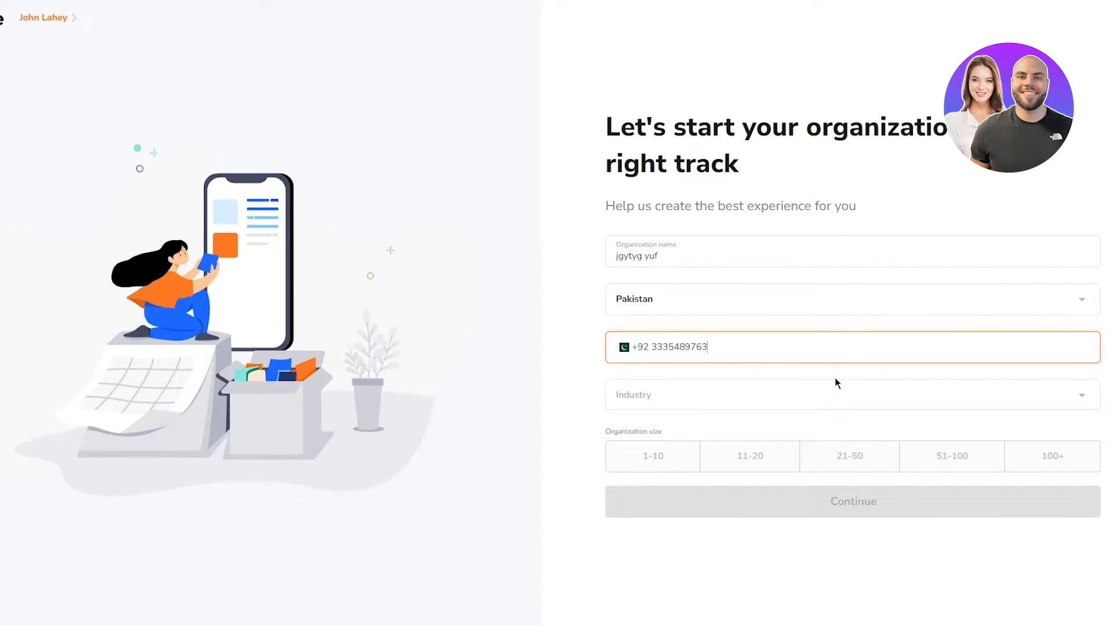
left_click(850, 394)
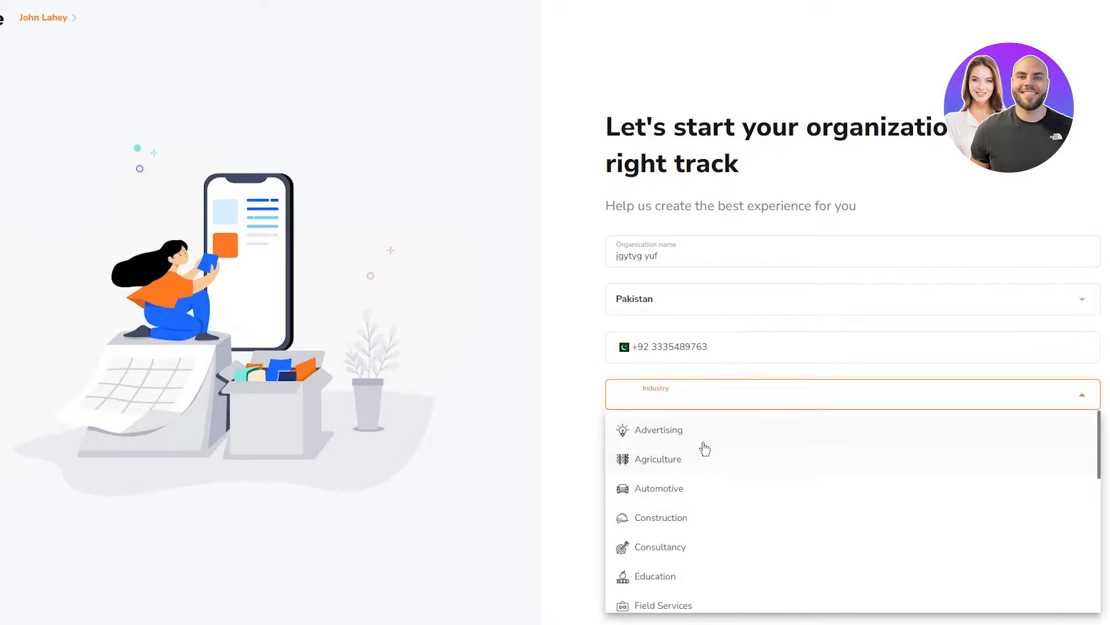
left_click(657, 429)
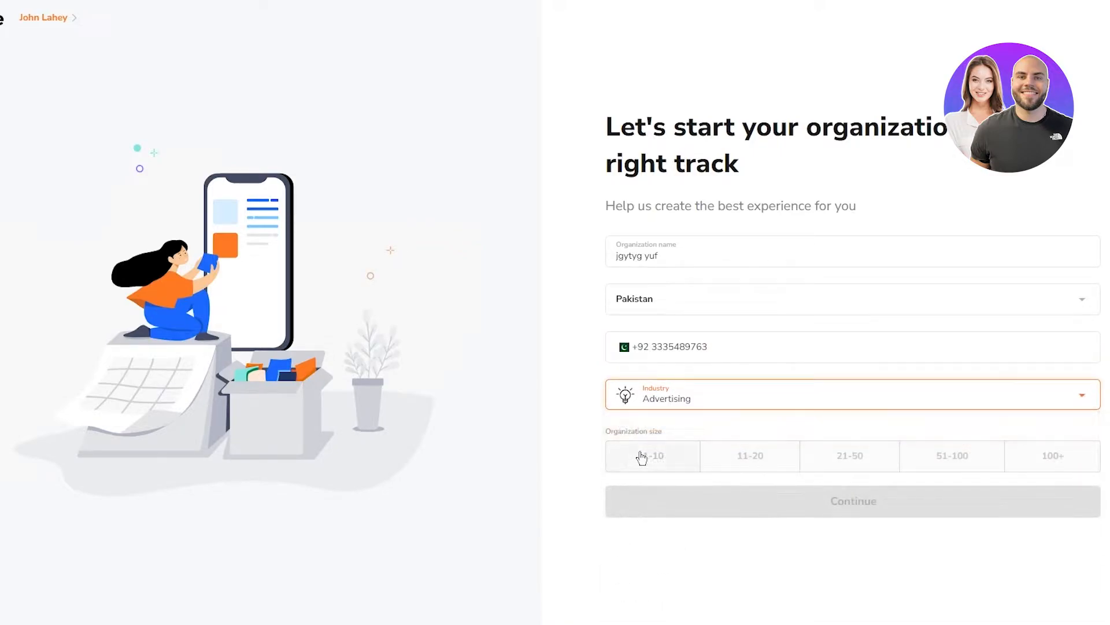
left_click(852, 501)
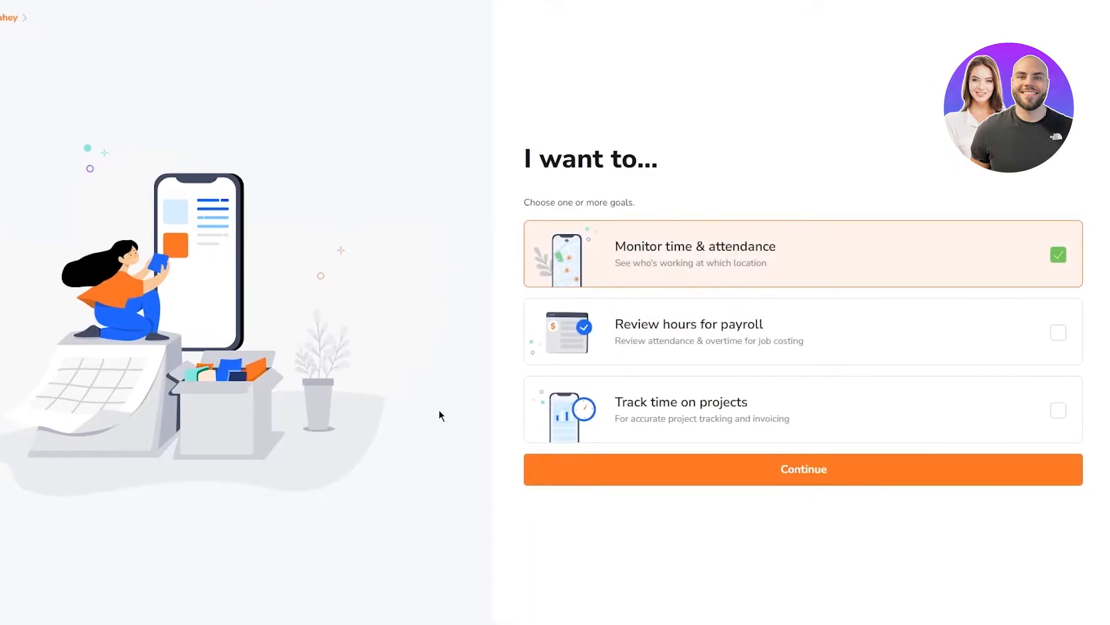
Step: Choose all three goals, including payroll hours and project time, plus Personal Computers as device
left_click_drag(526, 158, 635, 206)
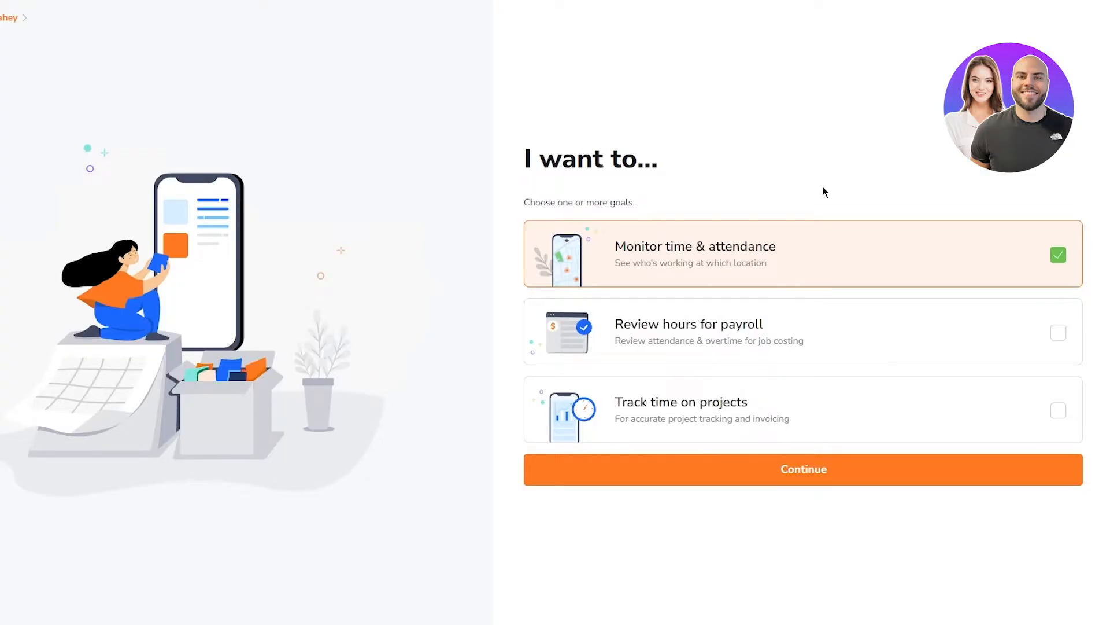
left_click(804, 331)
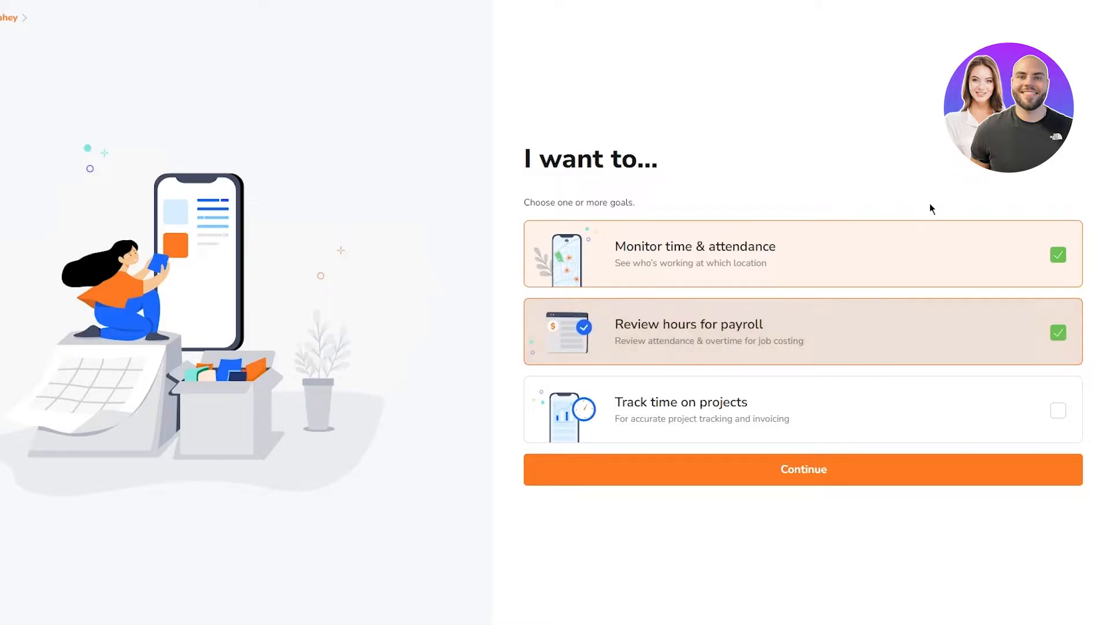
mouse_move(749, 389)
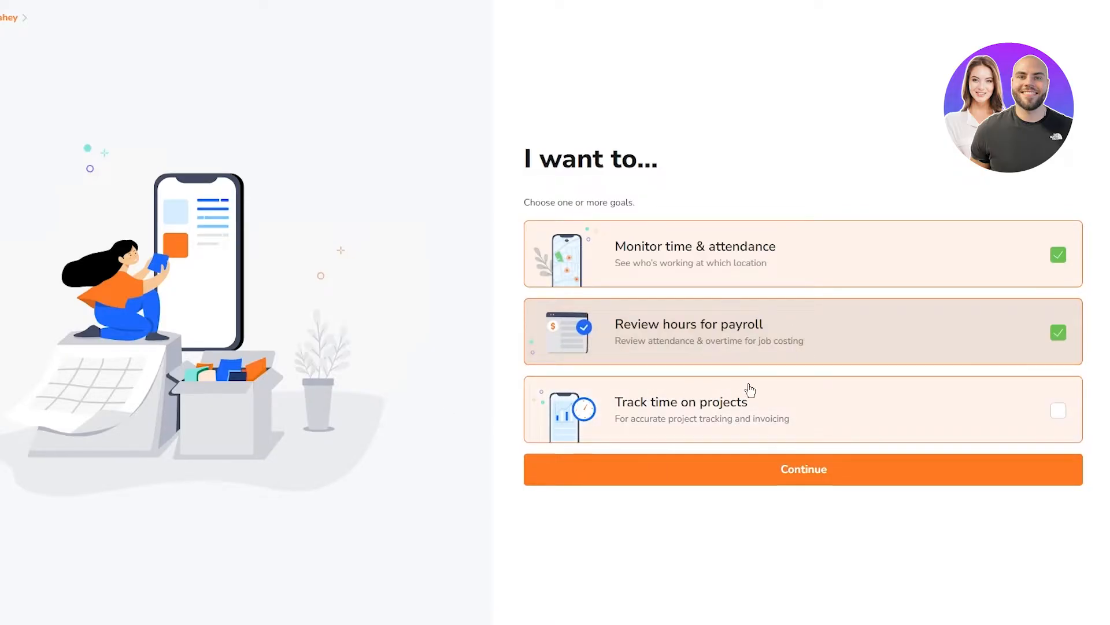
left_click(803, 410)
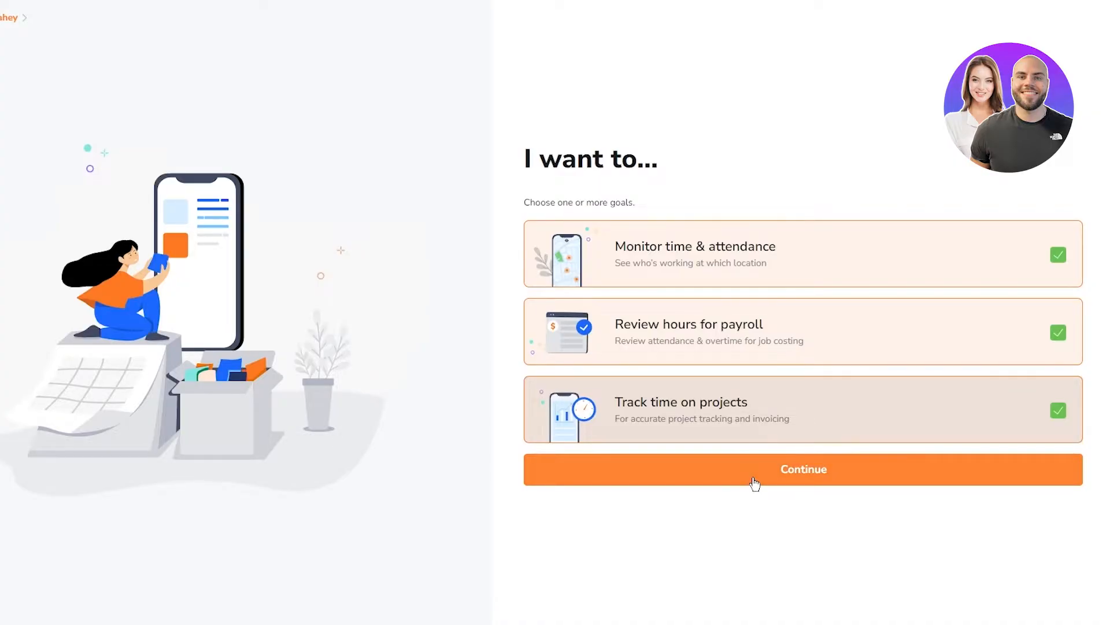
left_click(803, 469)
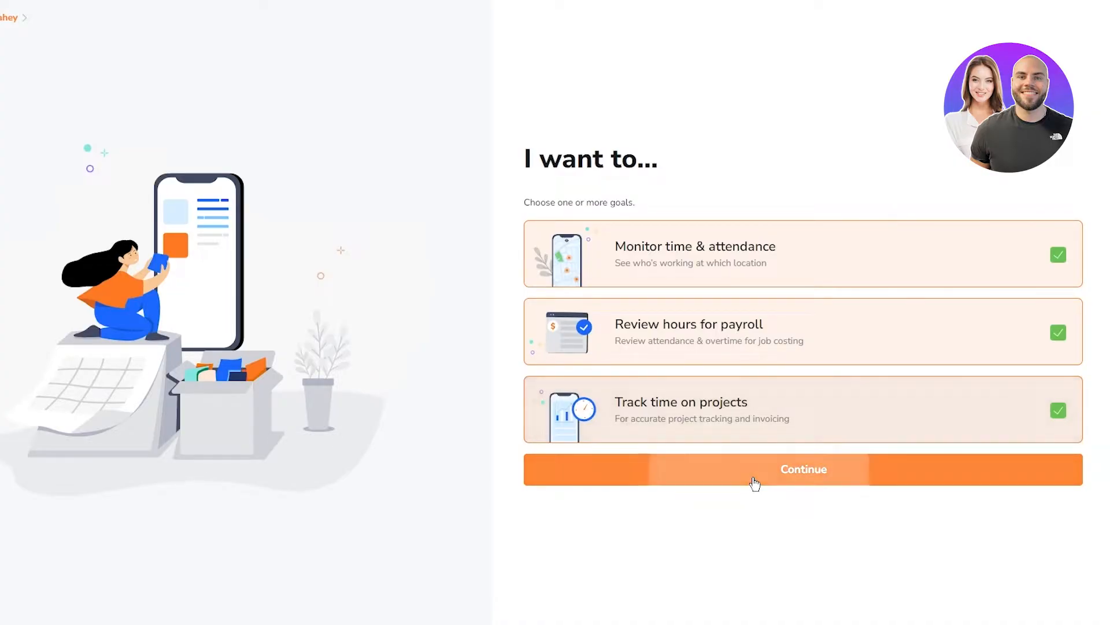
left_click(804, 469)
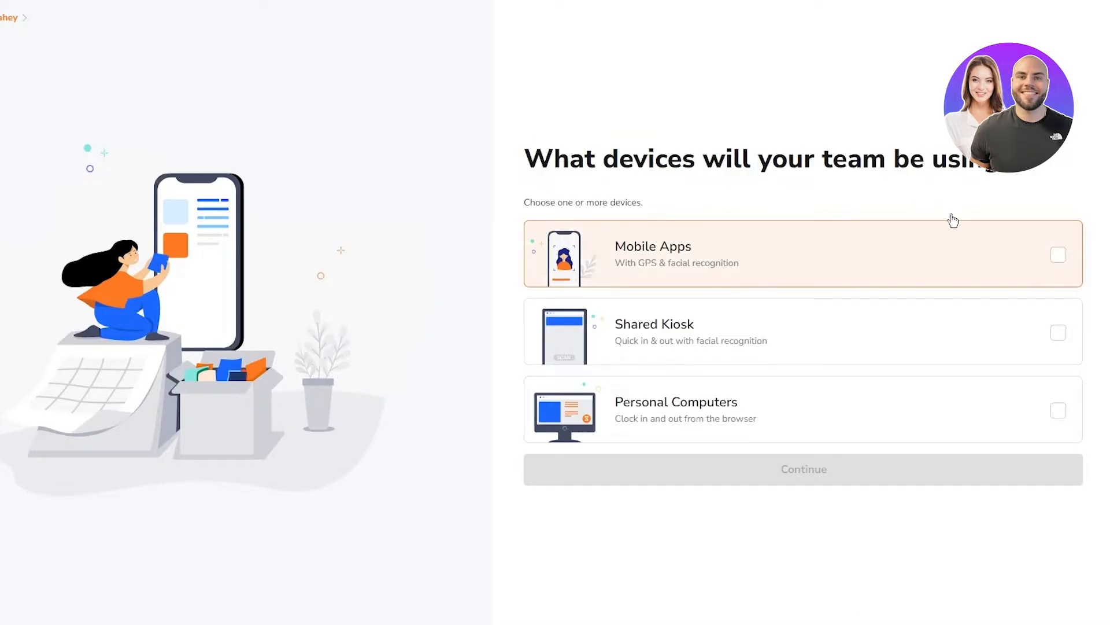
mouse_move(745, 252)
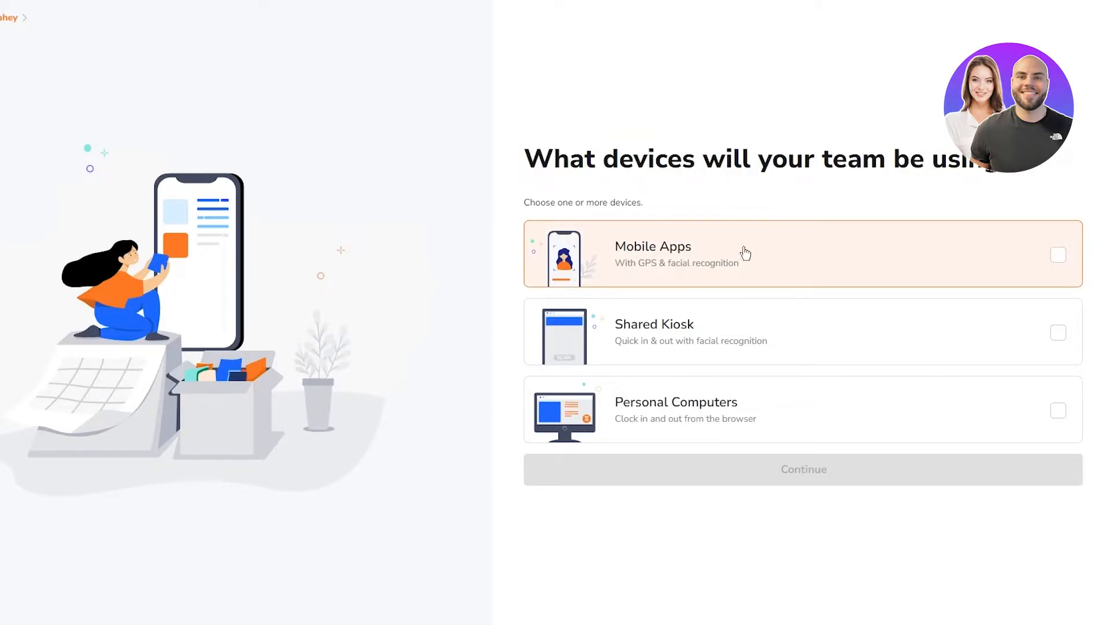
mouse_move(710, 358)
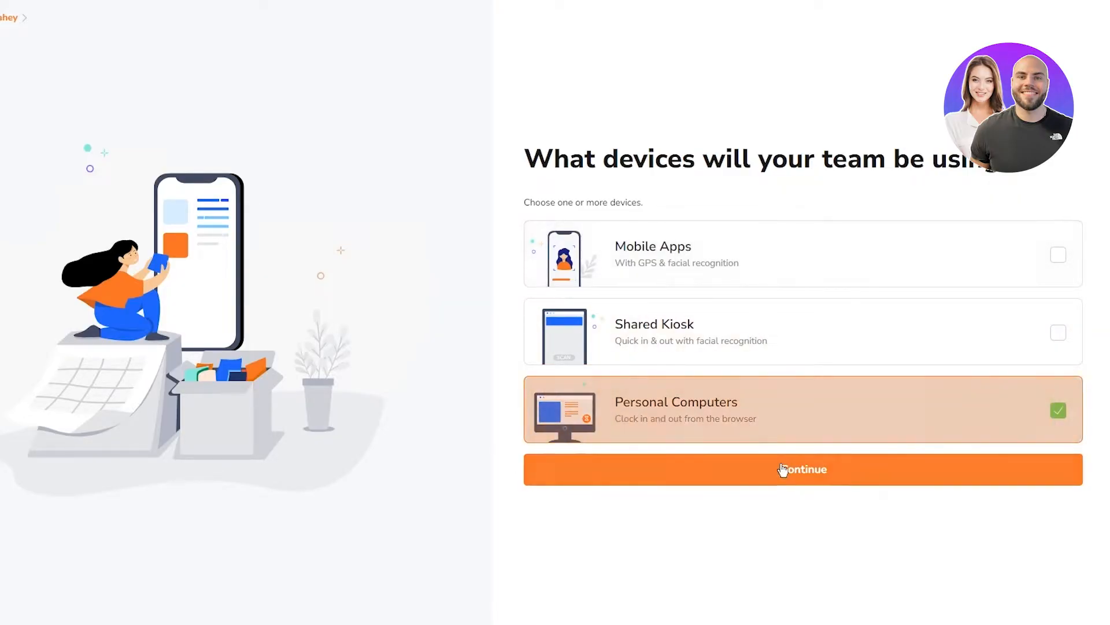
left_click(802, 469)
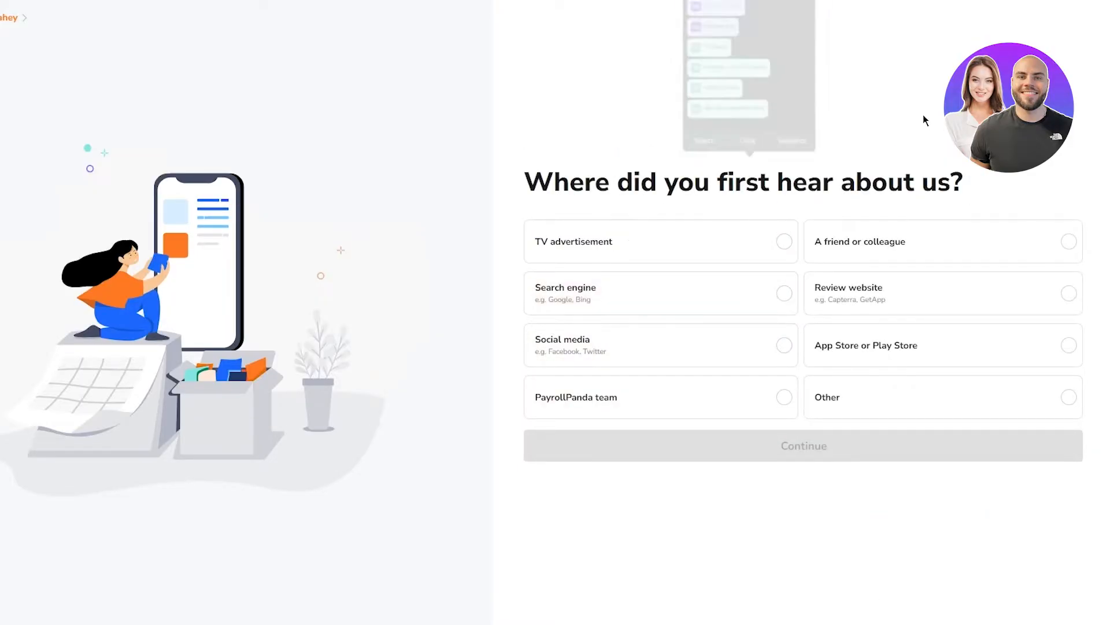
Step: Answer Social media as the referral source and submit the setup questionnaire
left_click(660, 344)
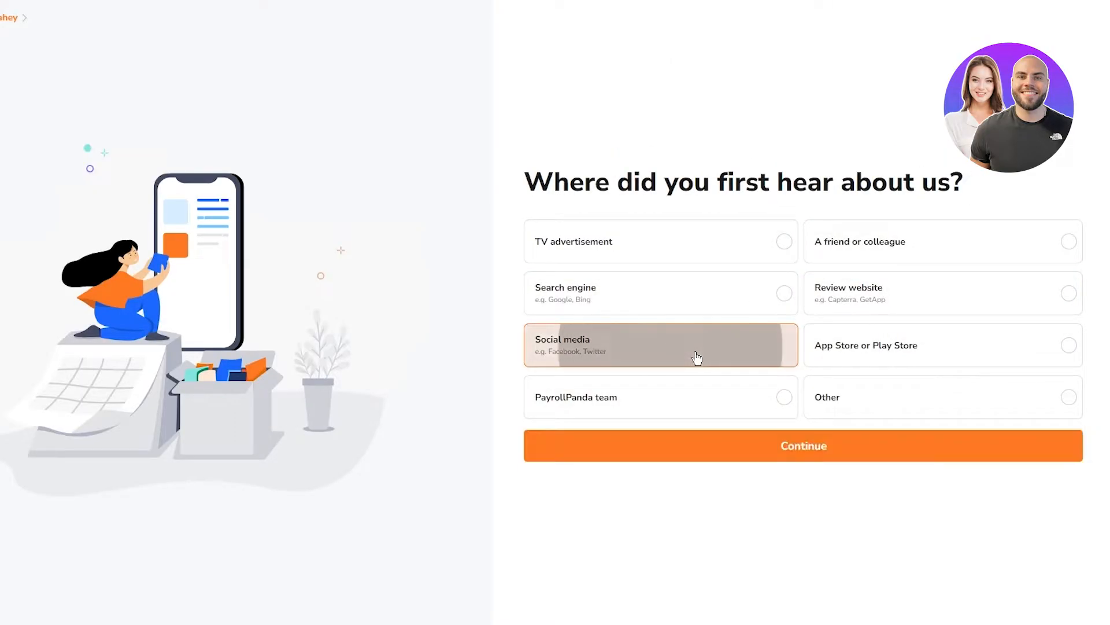
left_click(802, 444)
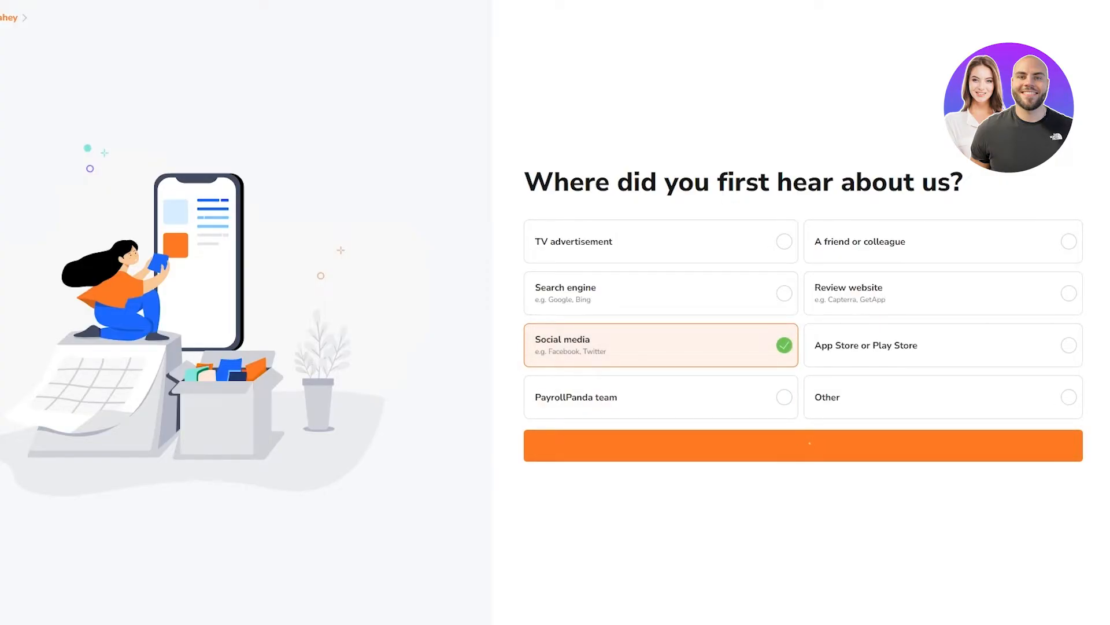
left_click(802, 445)
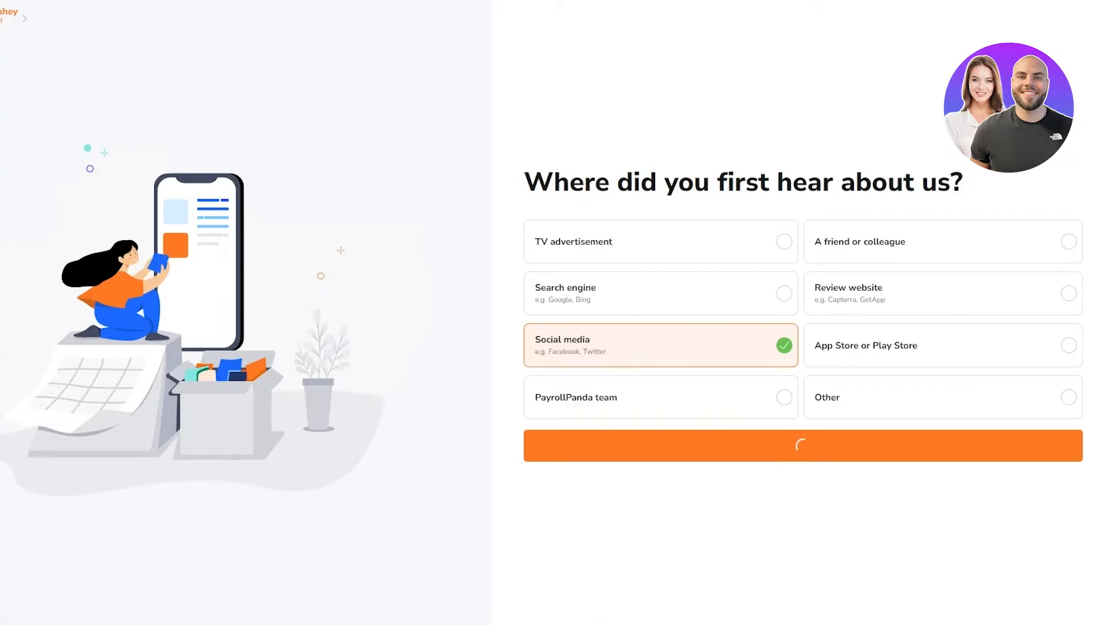
left_click(802, 445)
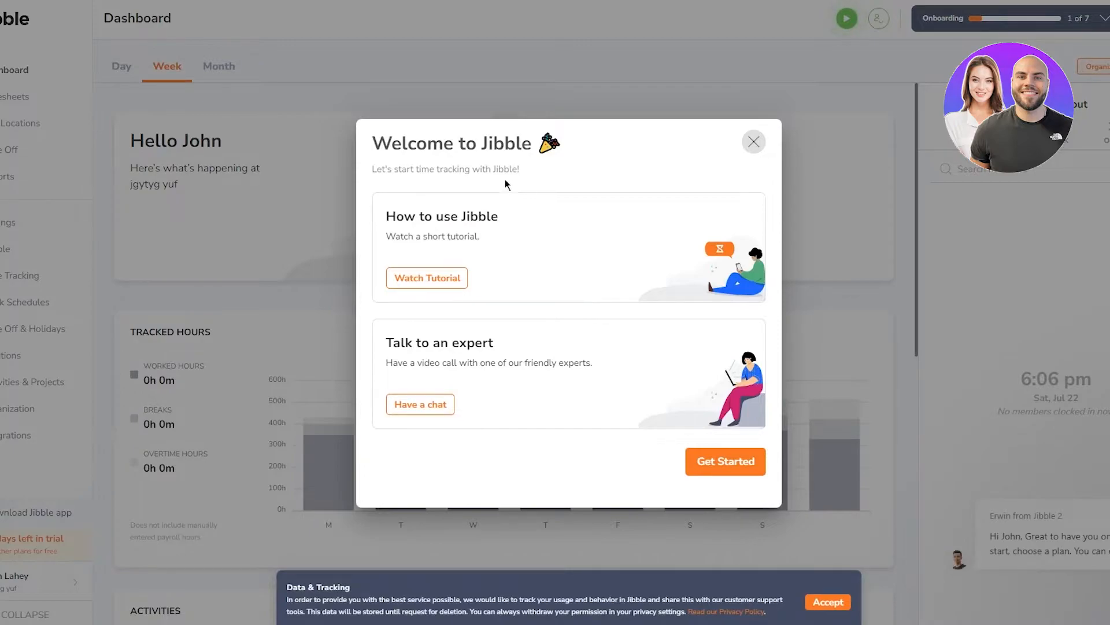
mouse_move(564, 378)
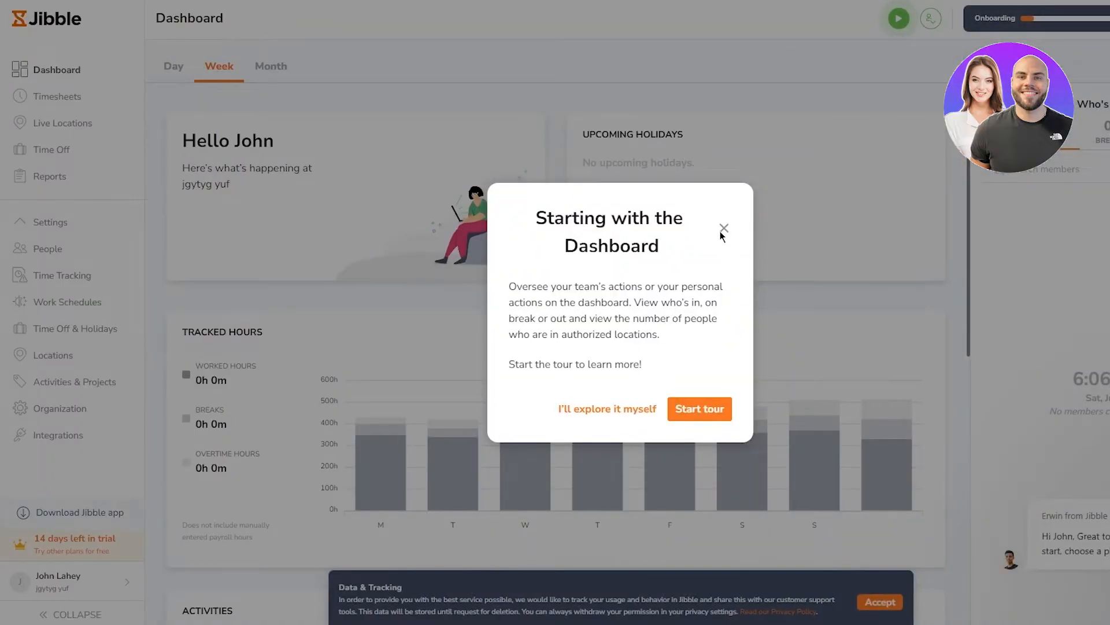
Step: Skip the dashboard tour, browse the Day, Week and Month views, then go to Timesheets
left_click(724, 229)
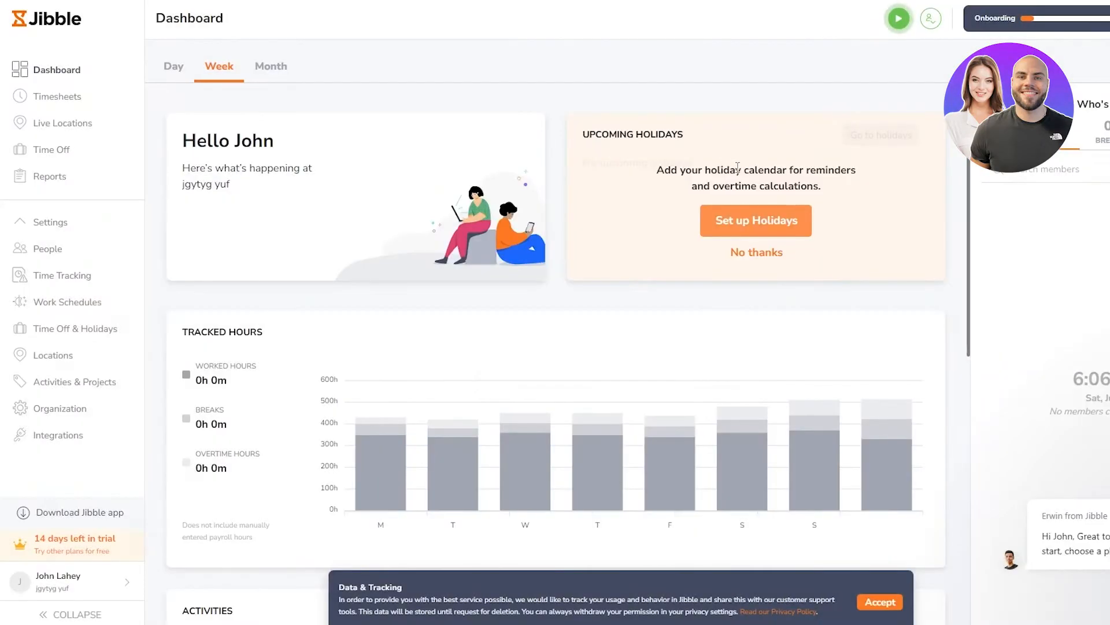
left_click(755, 252)
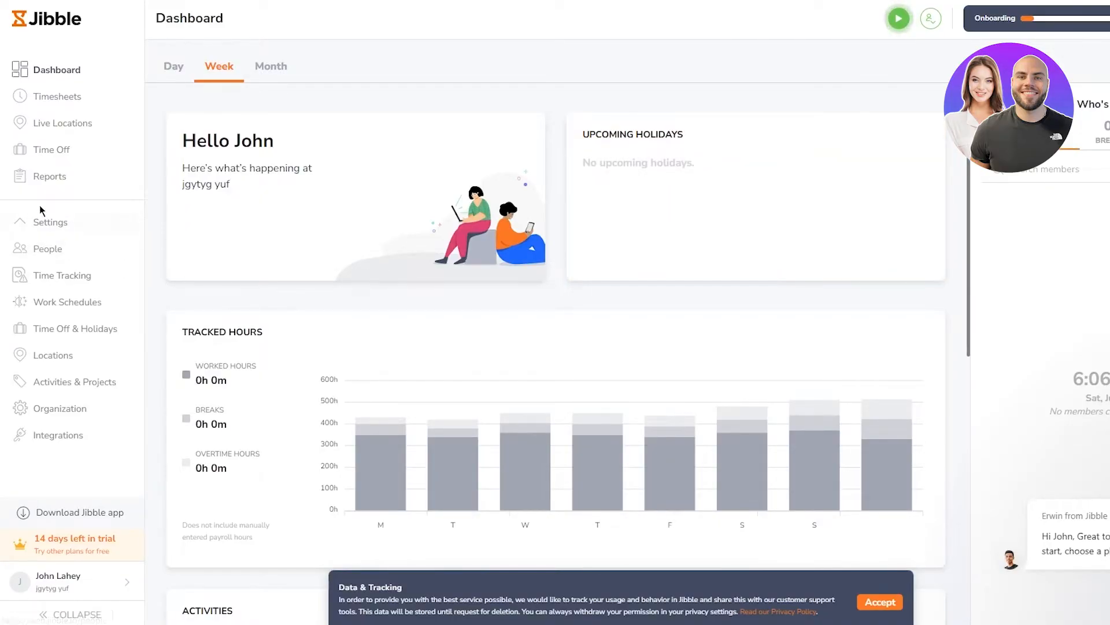
mouse_move(63, 95)
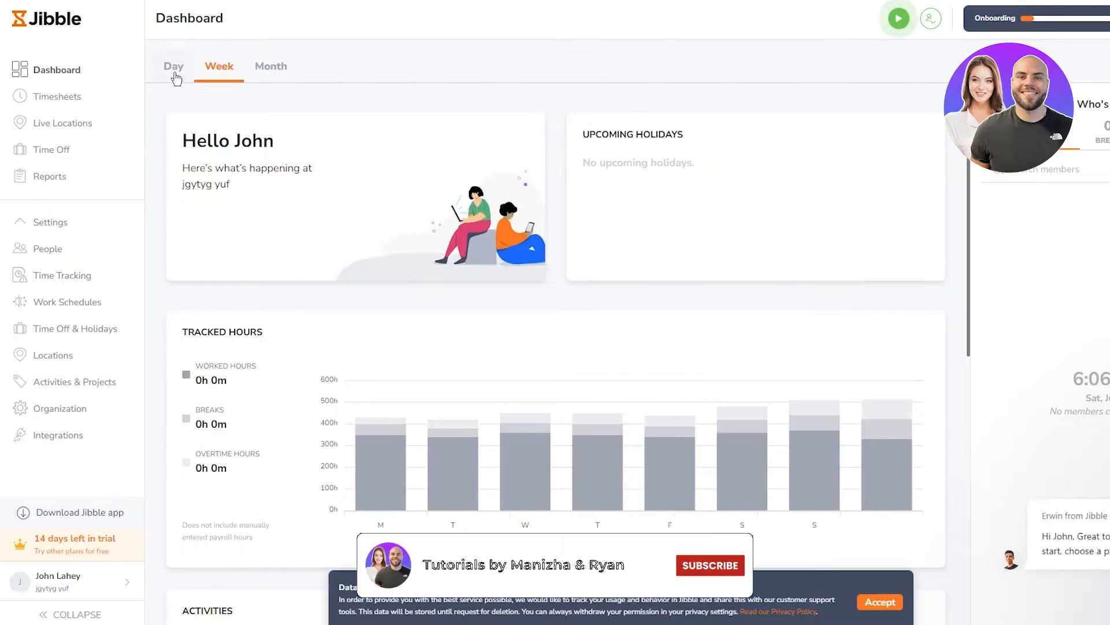
left_click(173, 66)
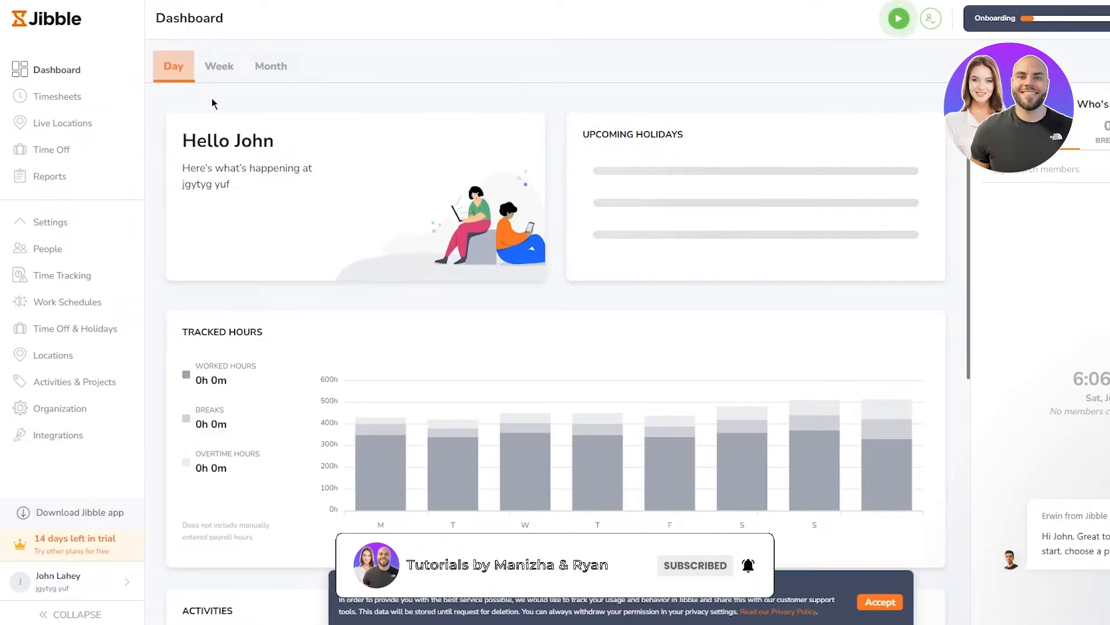
left_click(218, 66)
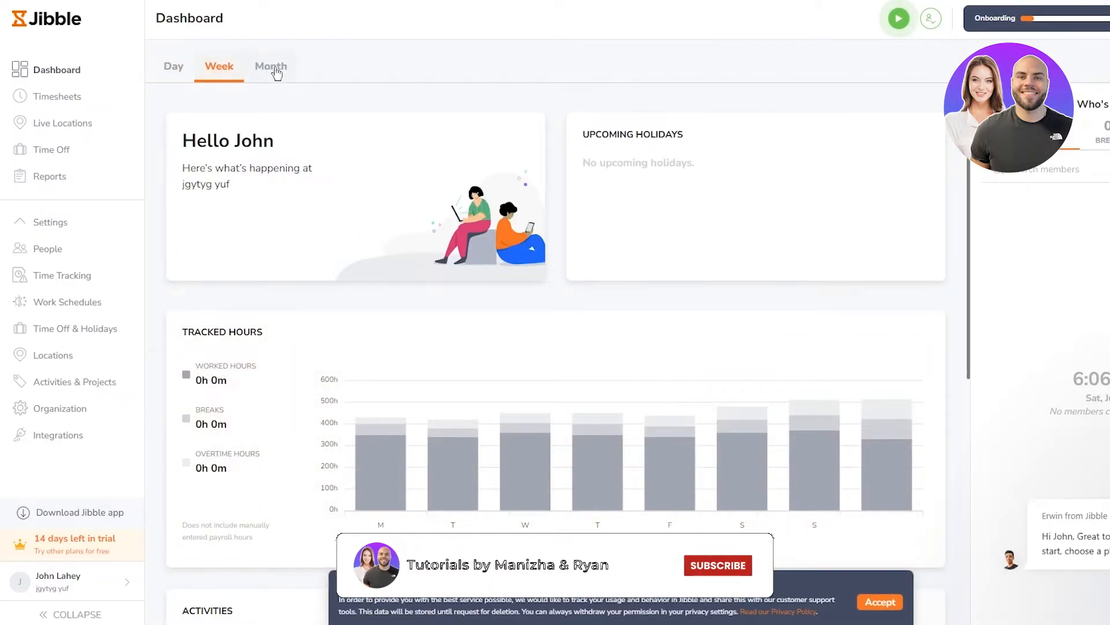
left_click(271, 66)
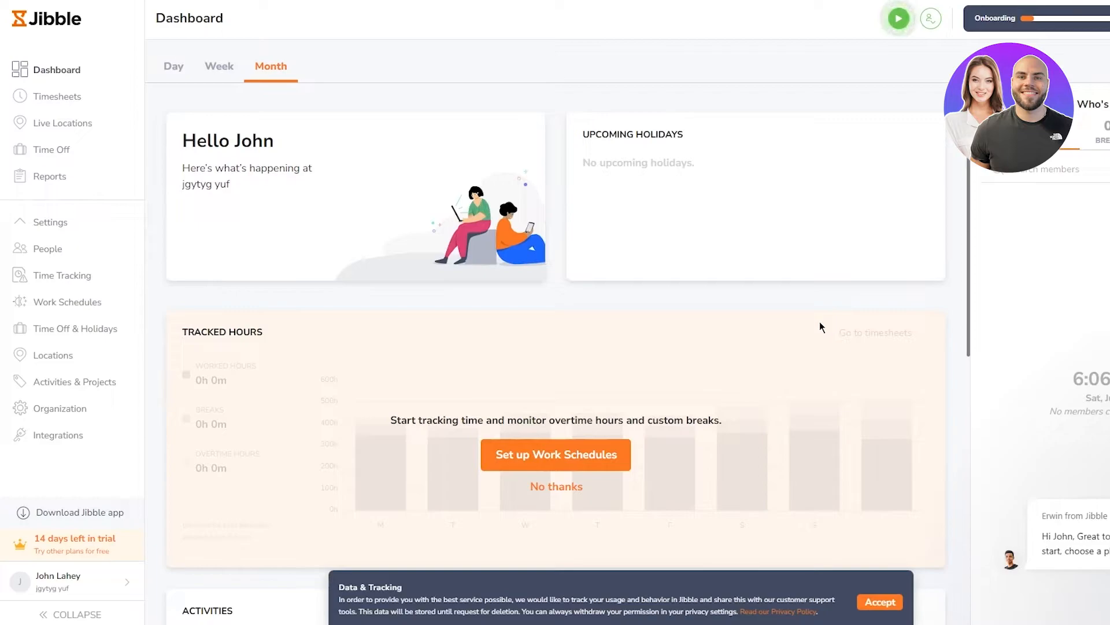
left_click(58, 96)
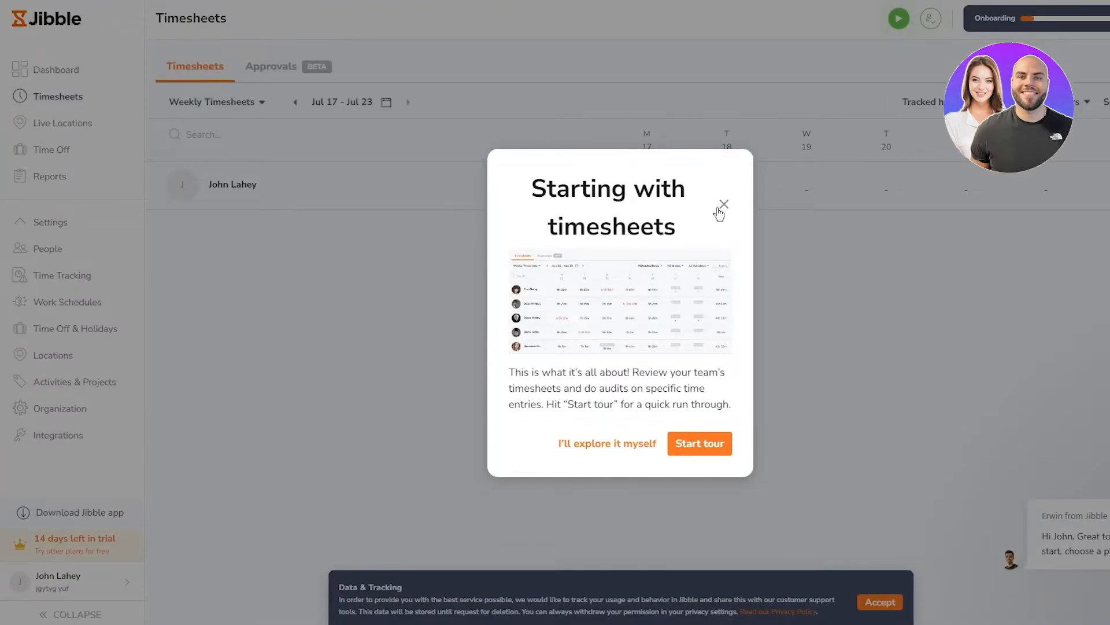
Step: Dismiss the timesheets intro and view the empty Time Off overview
left_click(723, 205)
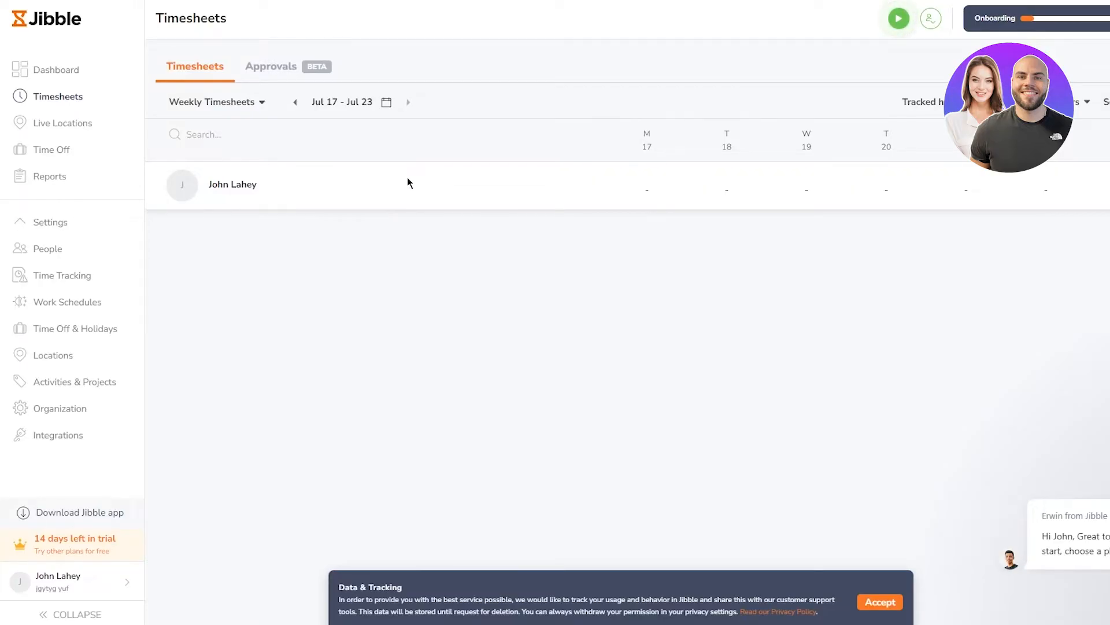
mouse_move(612, 198)
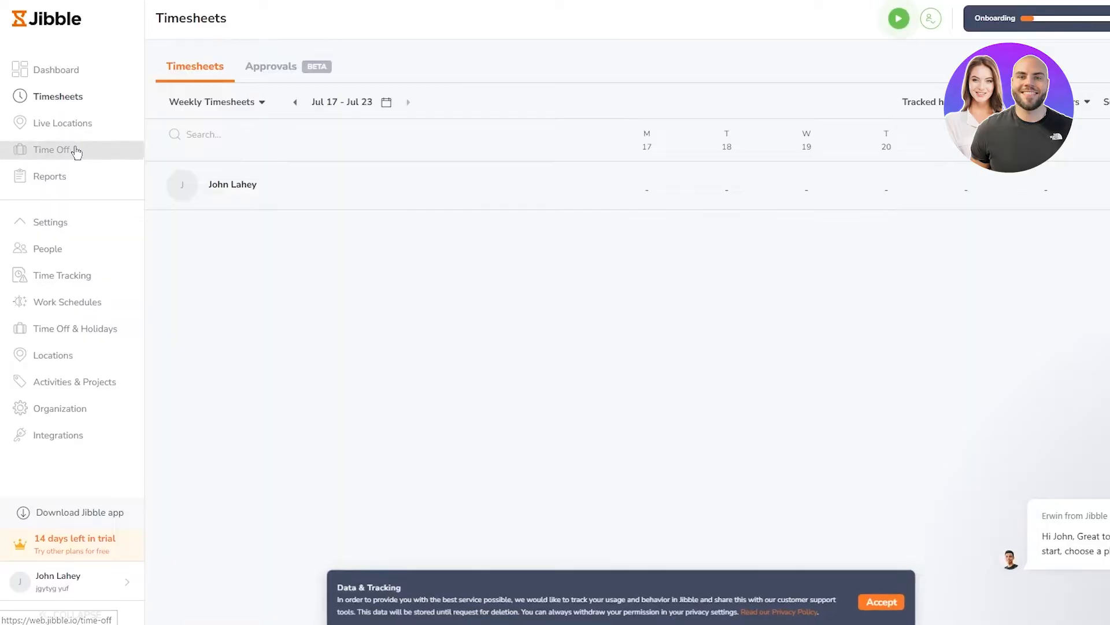
left_click(52, 150)
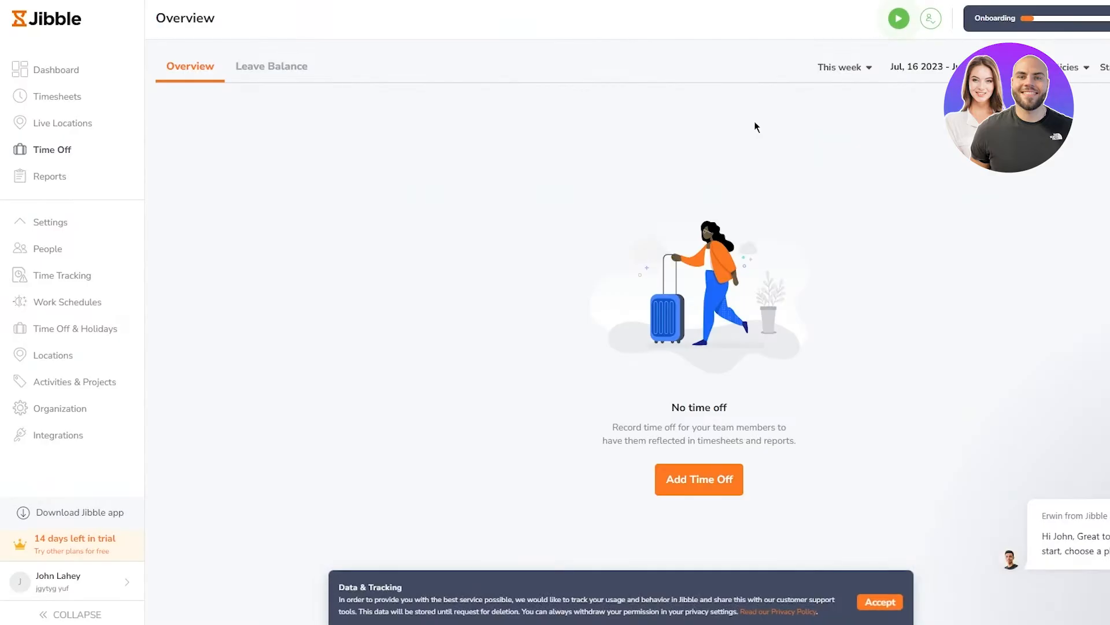
mouse_move(530, 397)
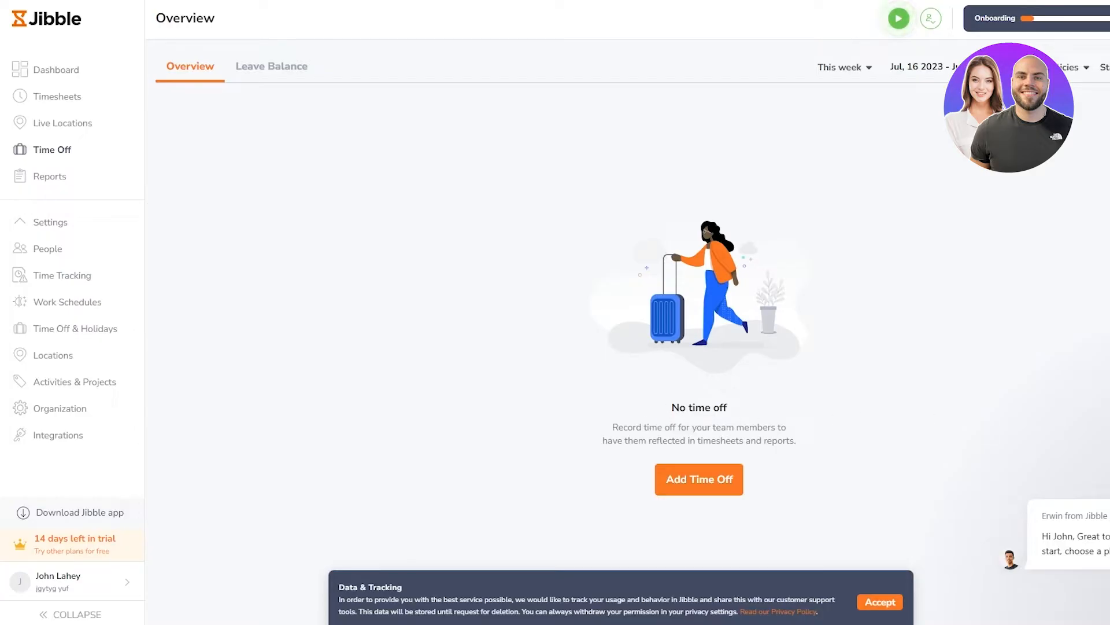
mouse_move(90, 185)
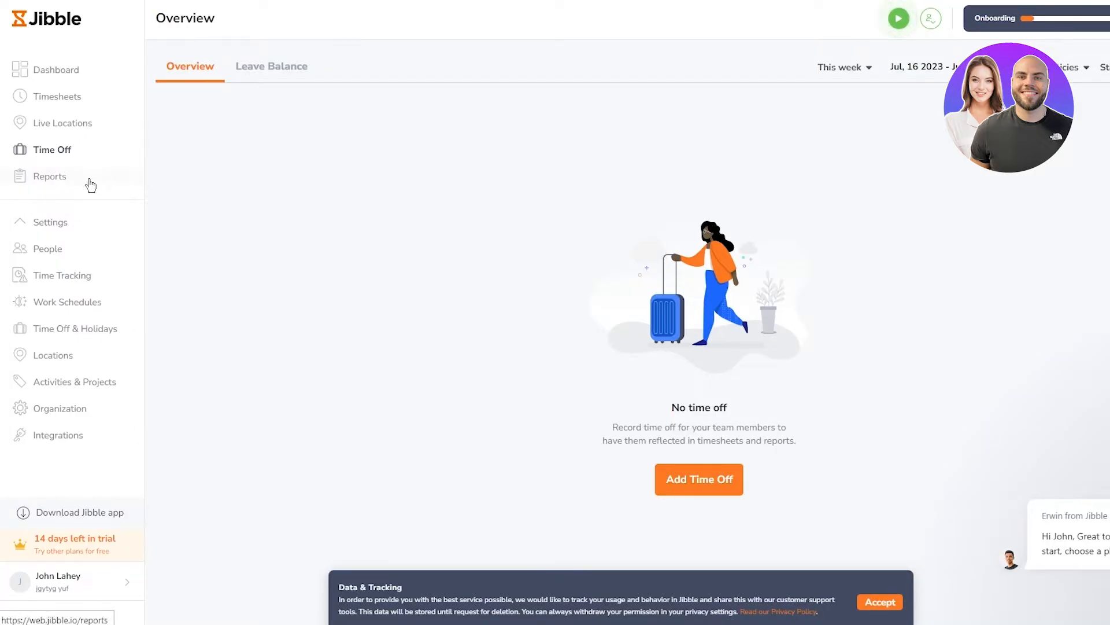
Step: Go to the Reports page and dismiss its tour popup
left_click(50, 176)
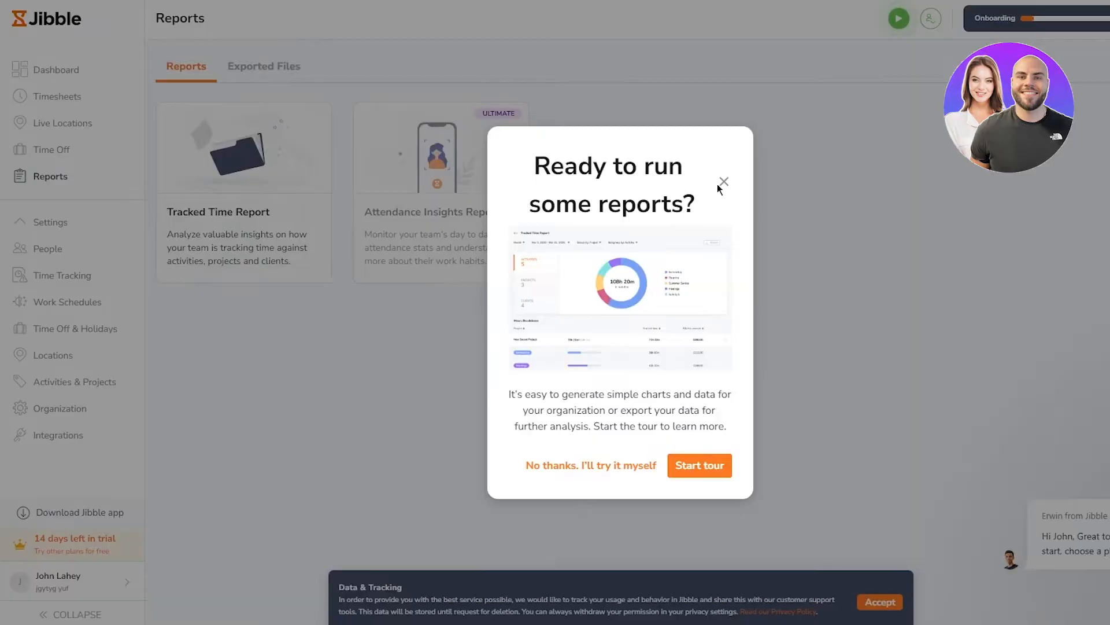
left_click(723, 181)
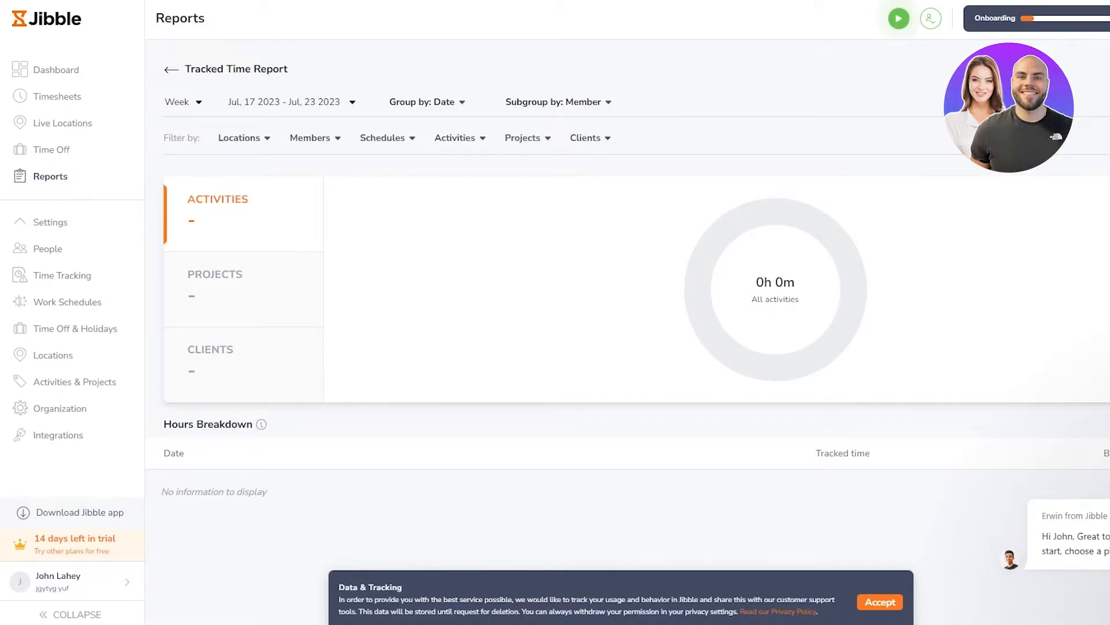
mouse_move(757, 284)
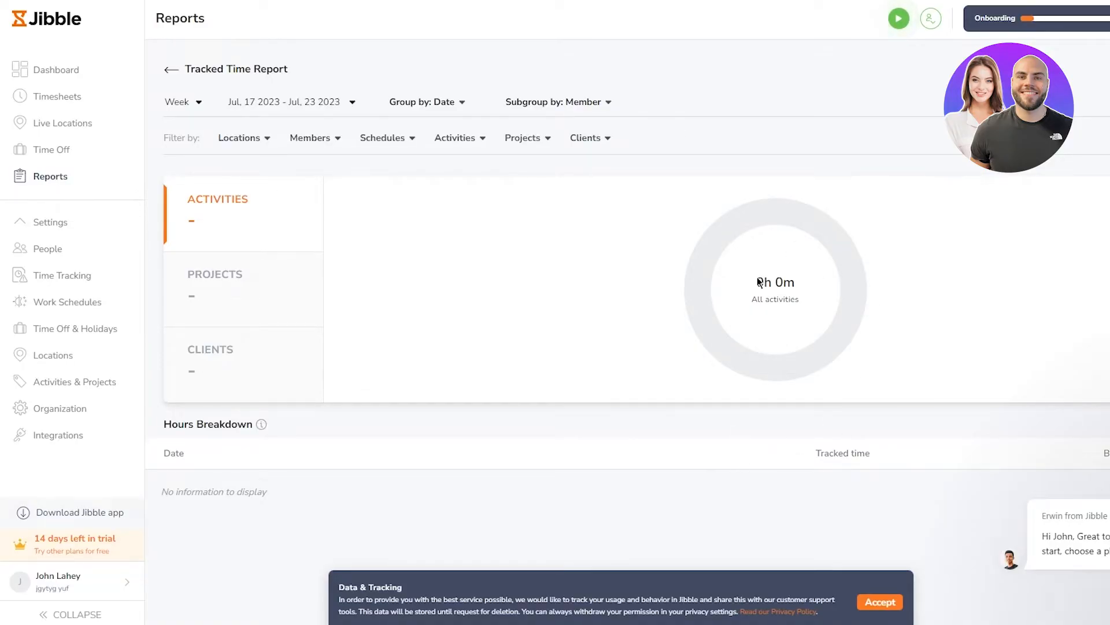
mouse_move(94, 253)
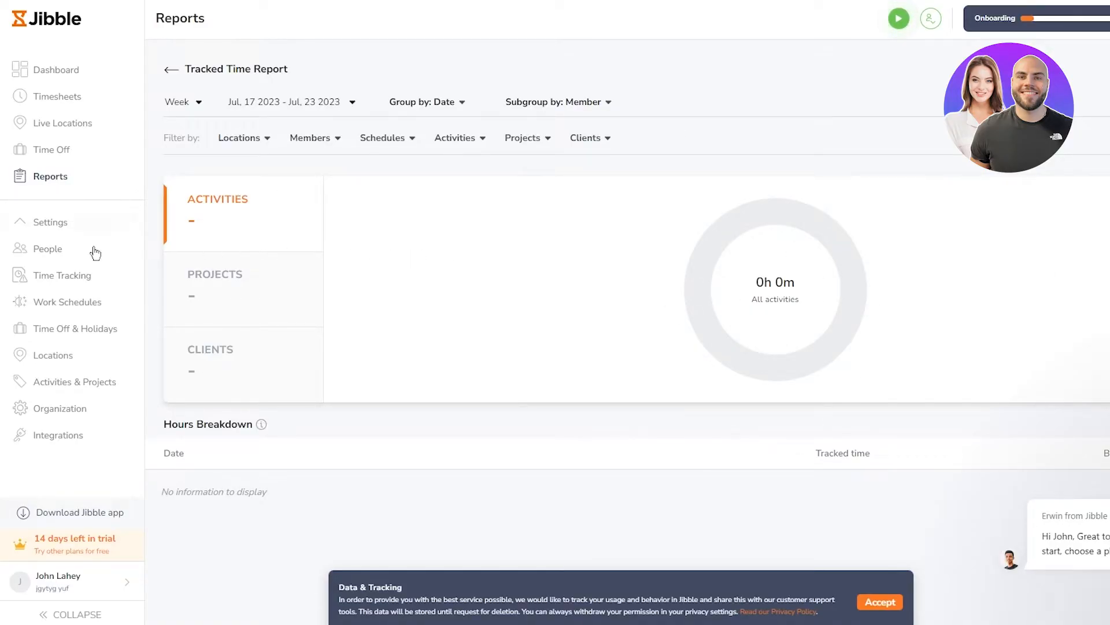
Step: Open People, dismiss its tour, and copy the team invitation link from Add Members
left_click(48, 249)
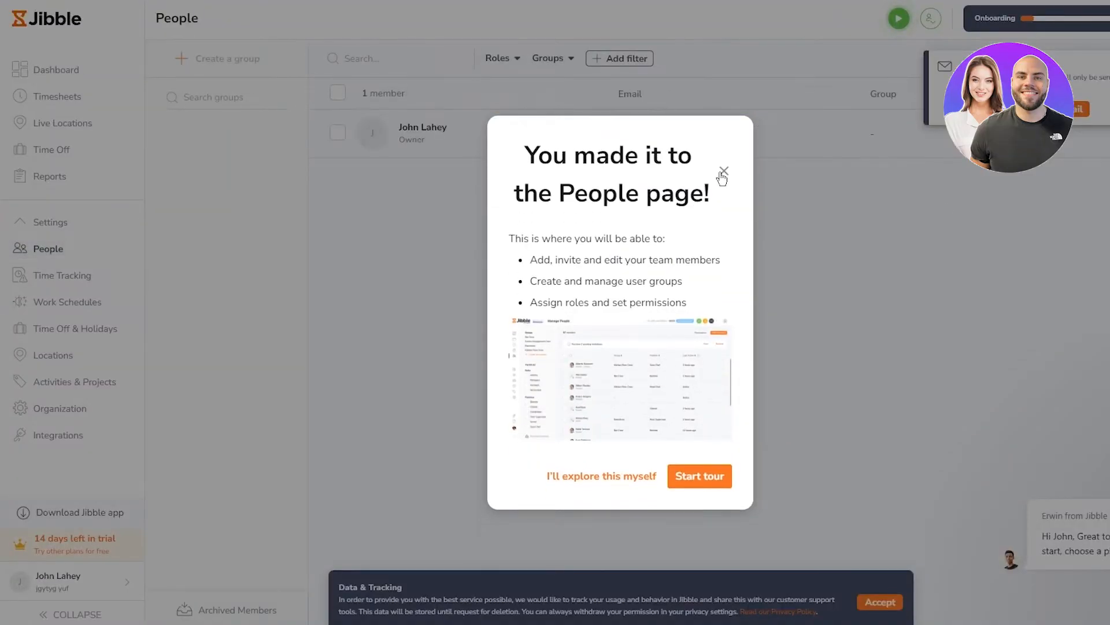
left_click(723, 173)
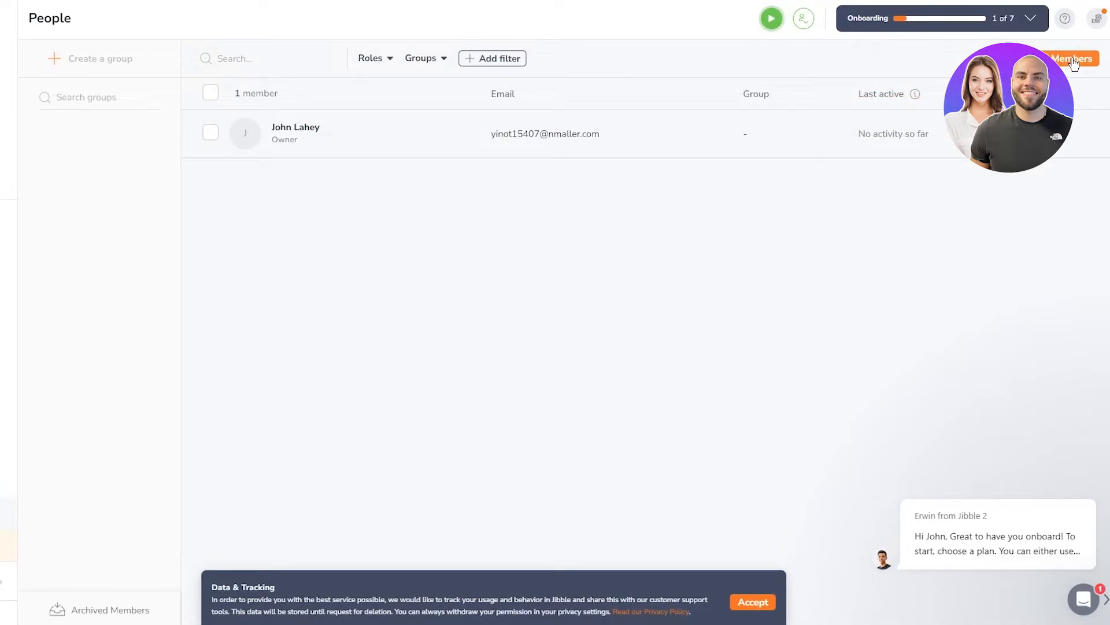
left_click(1071, 58)
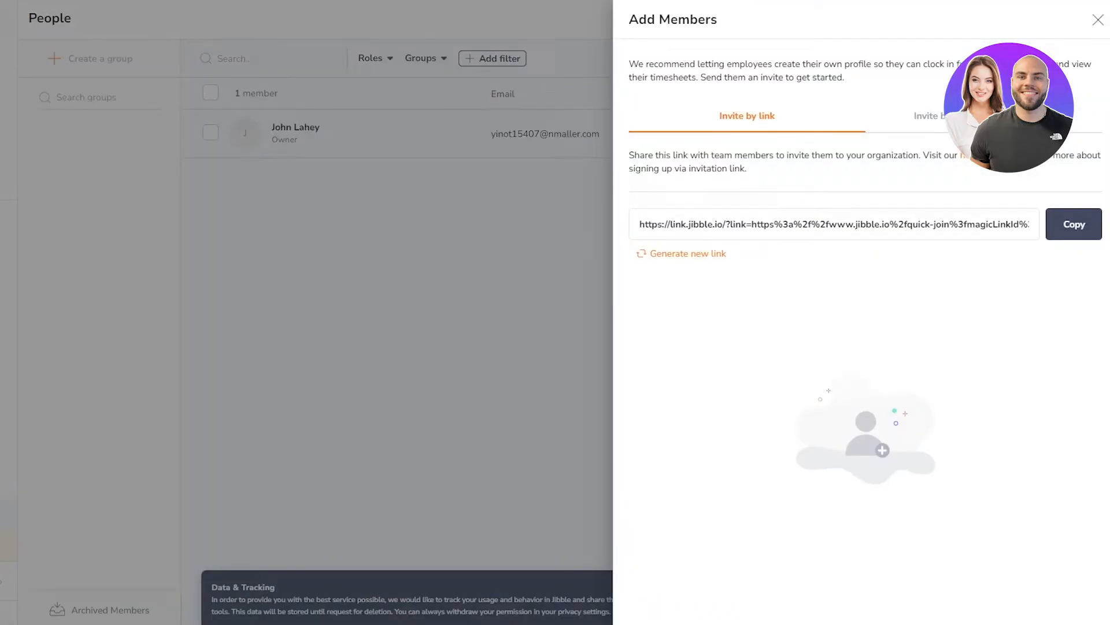
left_click(1073, 224)
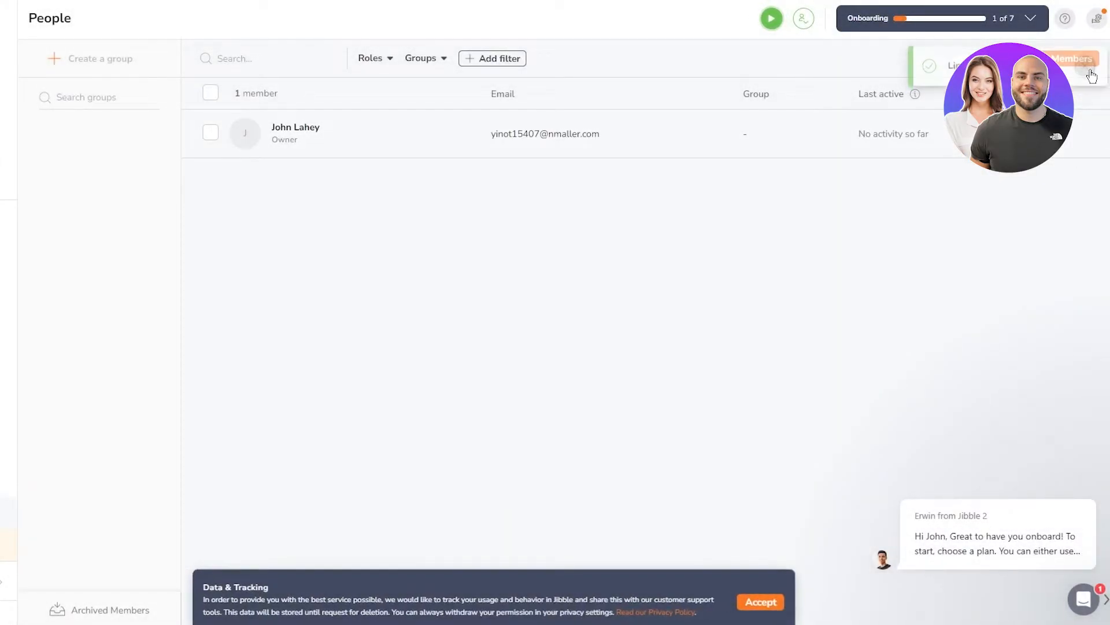
Step: Explore the direct-invite options, selecting SMS, then close the Add Members panel
left_click(1073, 58)
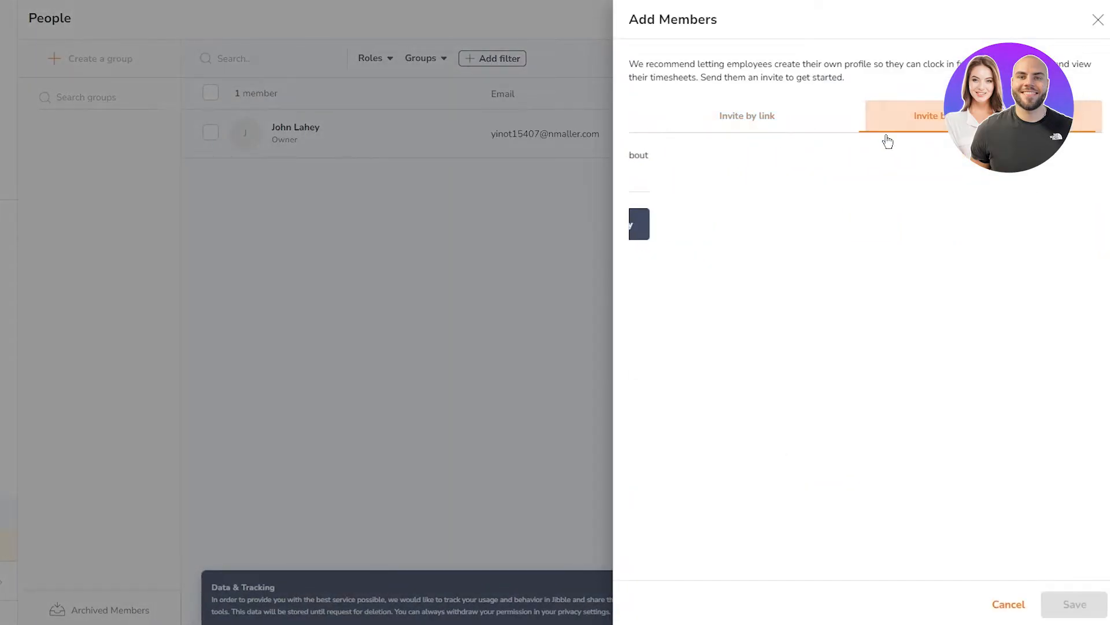
left_click(928, 116)
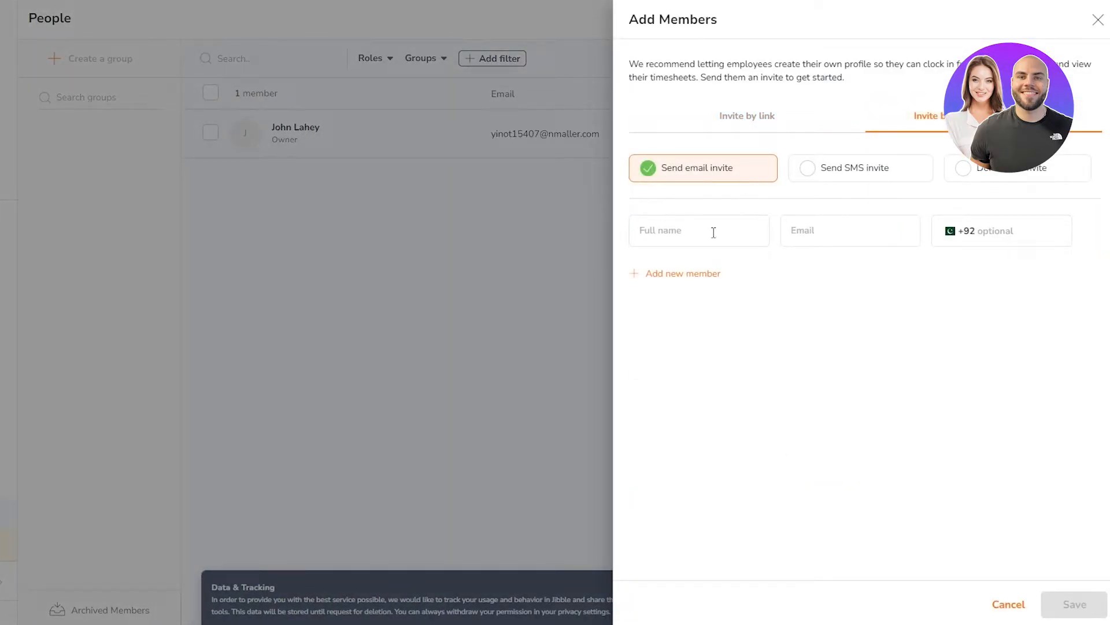
left_click(1016, 168)
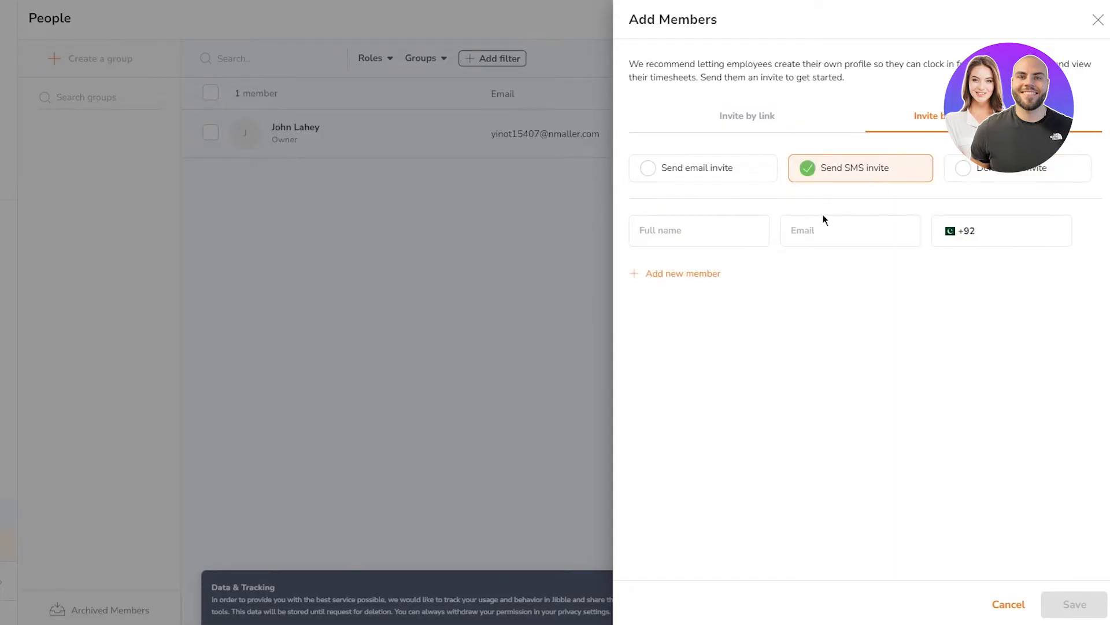
left_click(1098, 19)
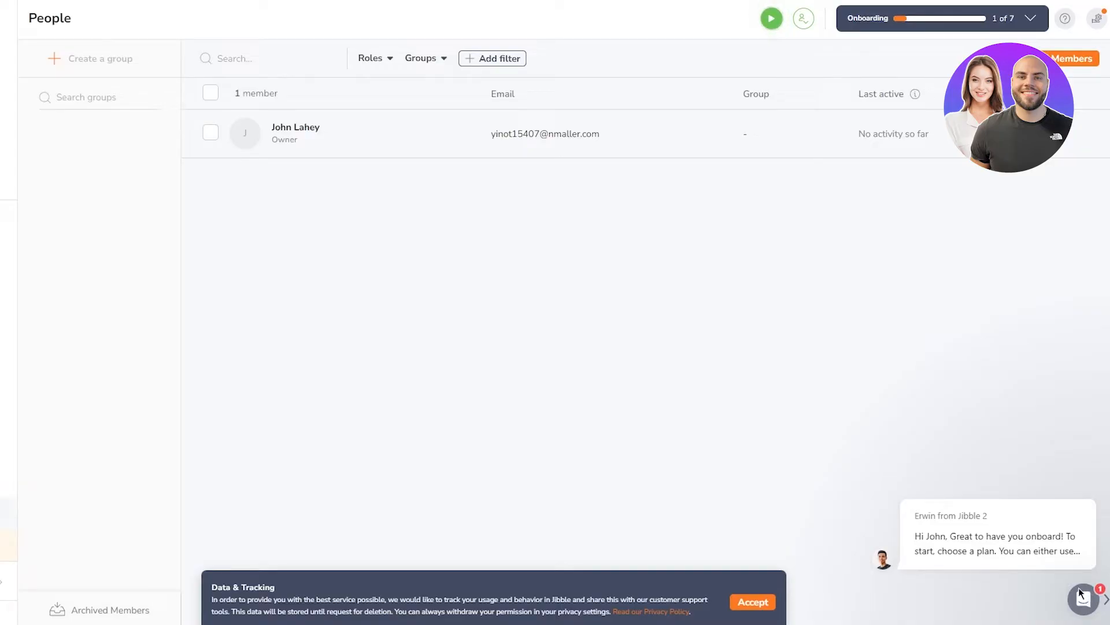
Step: Accept the Data & Tracking notice, opening and closing the support chat around it
left_click(1083, 599)
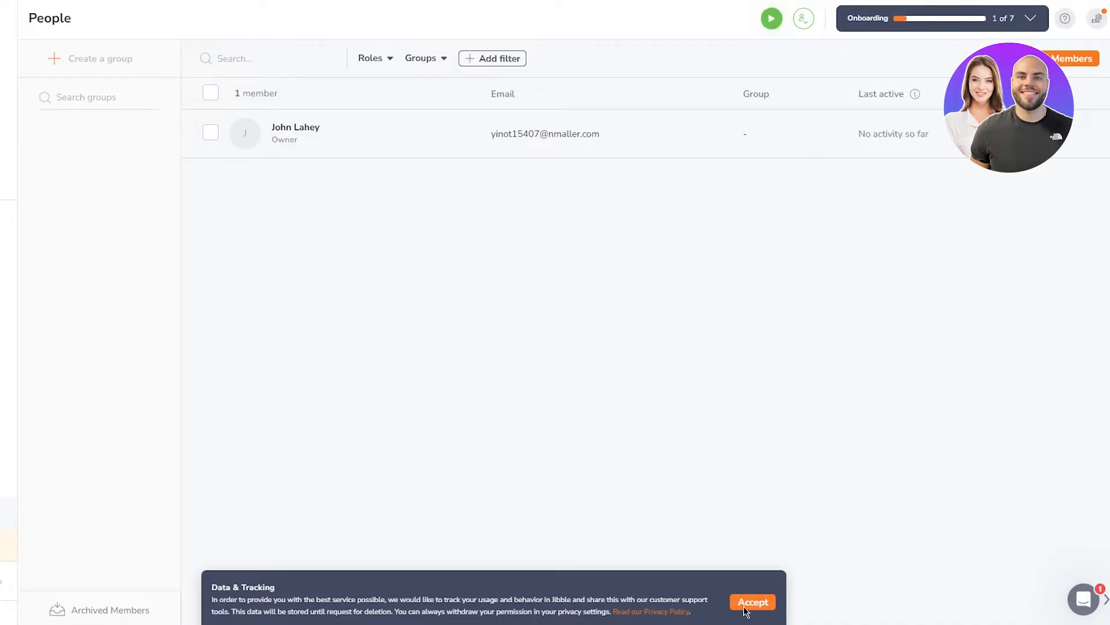
left_click(751, 601)
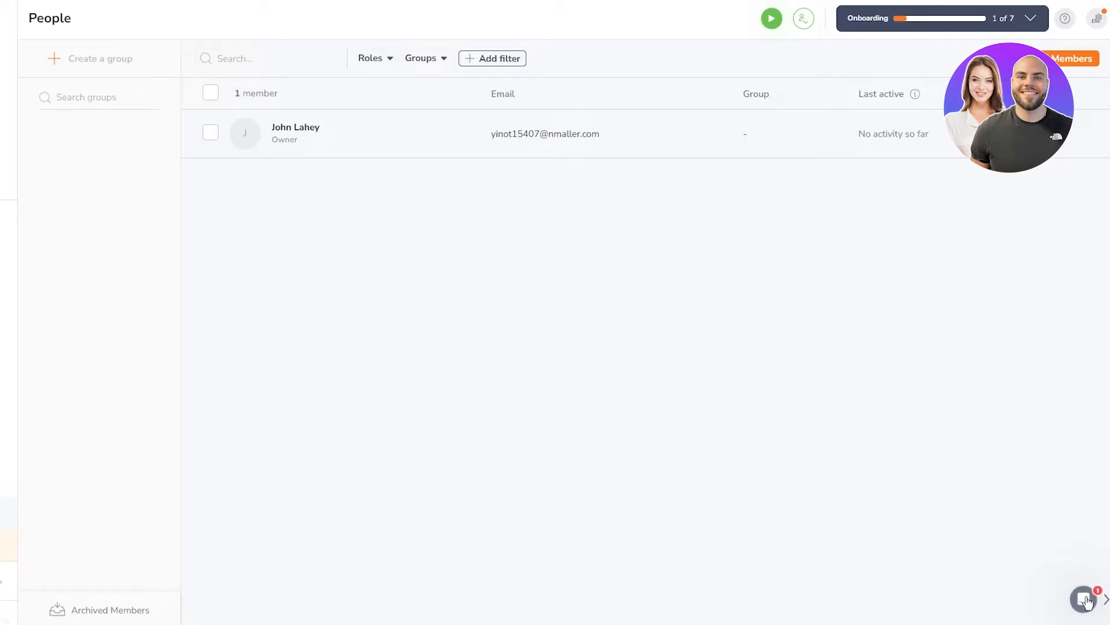
left_click(1088, 598)
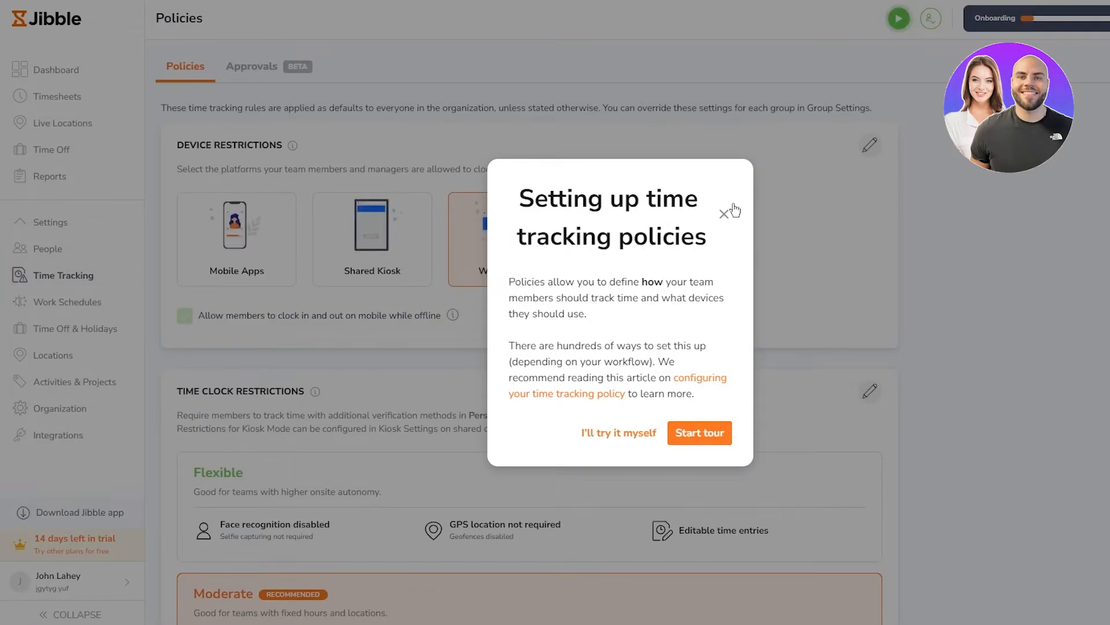
Step: Dismiss the policies introduction and review device, time clock restriction and device lock options
left_click(724, 212)
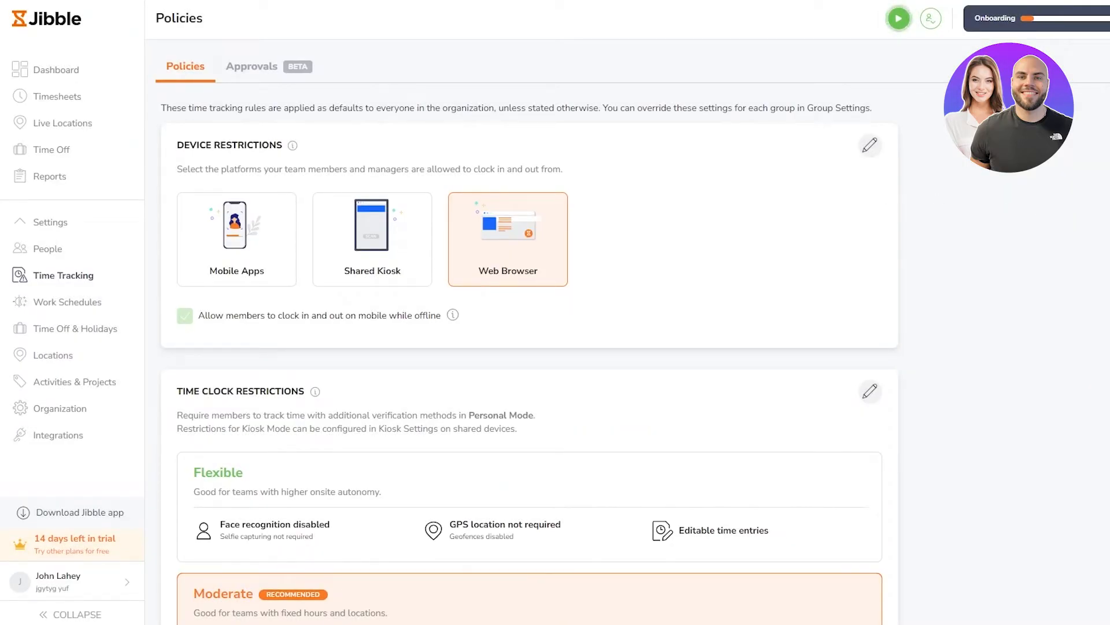
left_click_drag(161, 108, 437, 107)
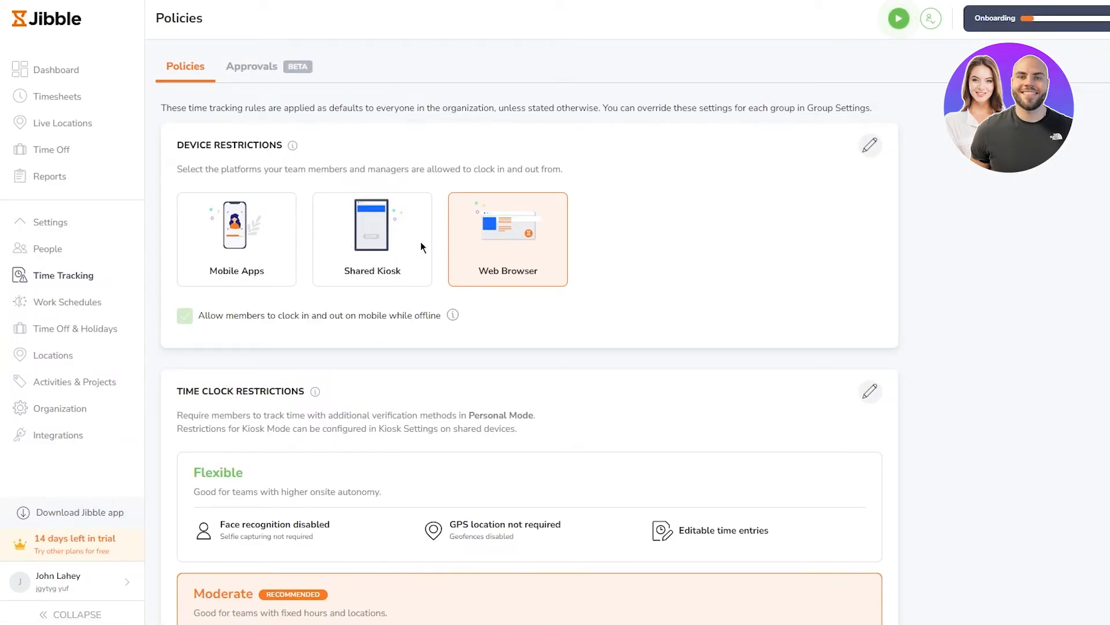
mouse_move(467, 320)
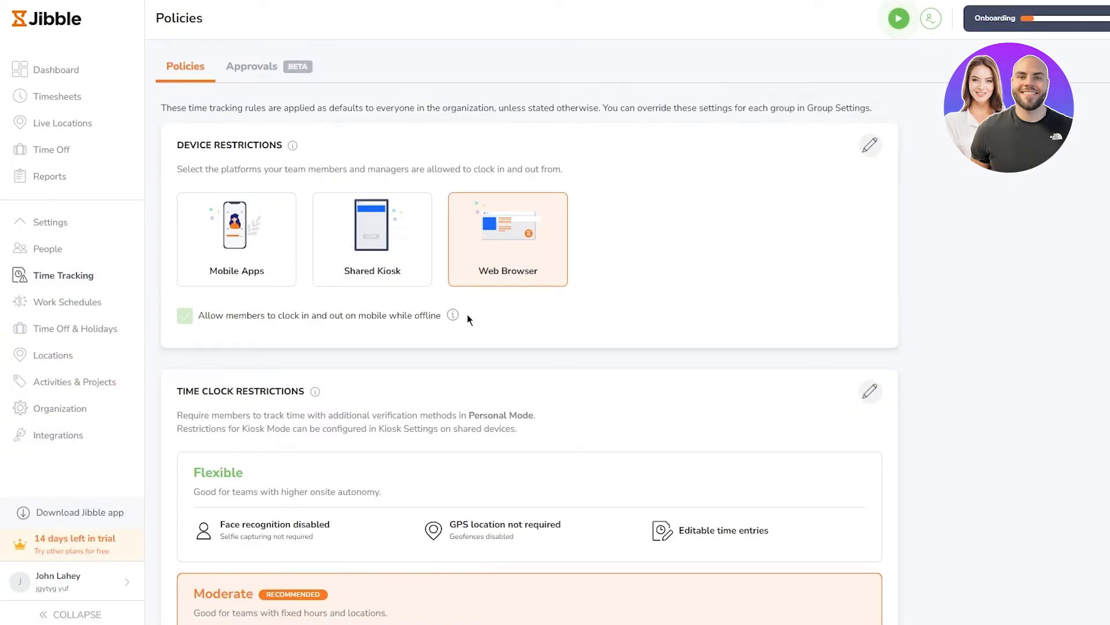
mouse_move(493, 528)
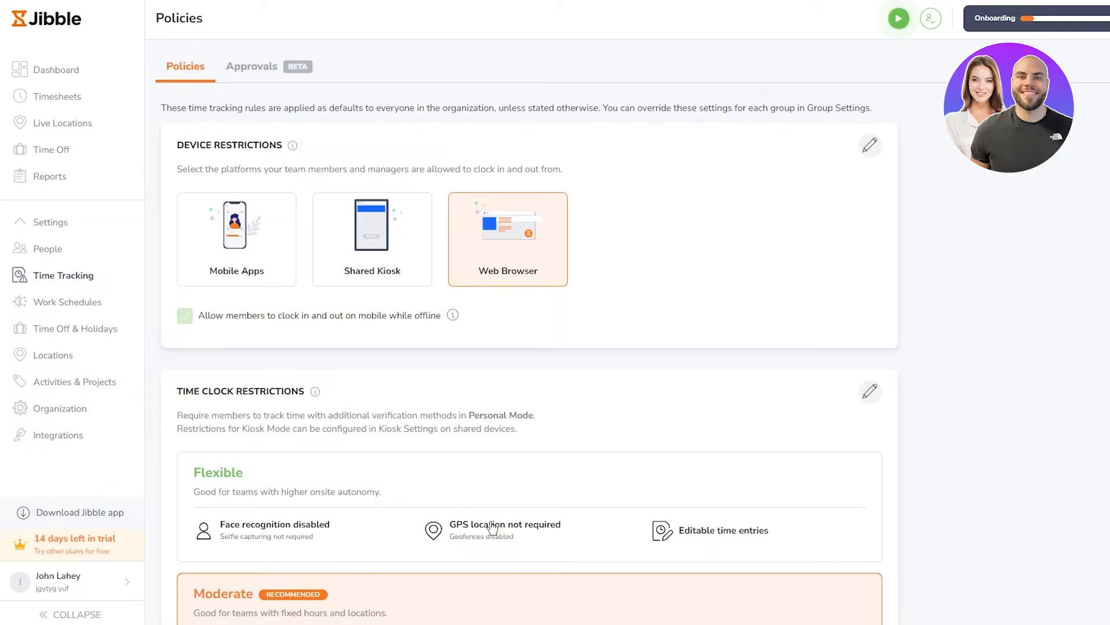
scroll("down", 3)
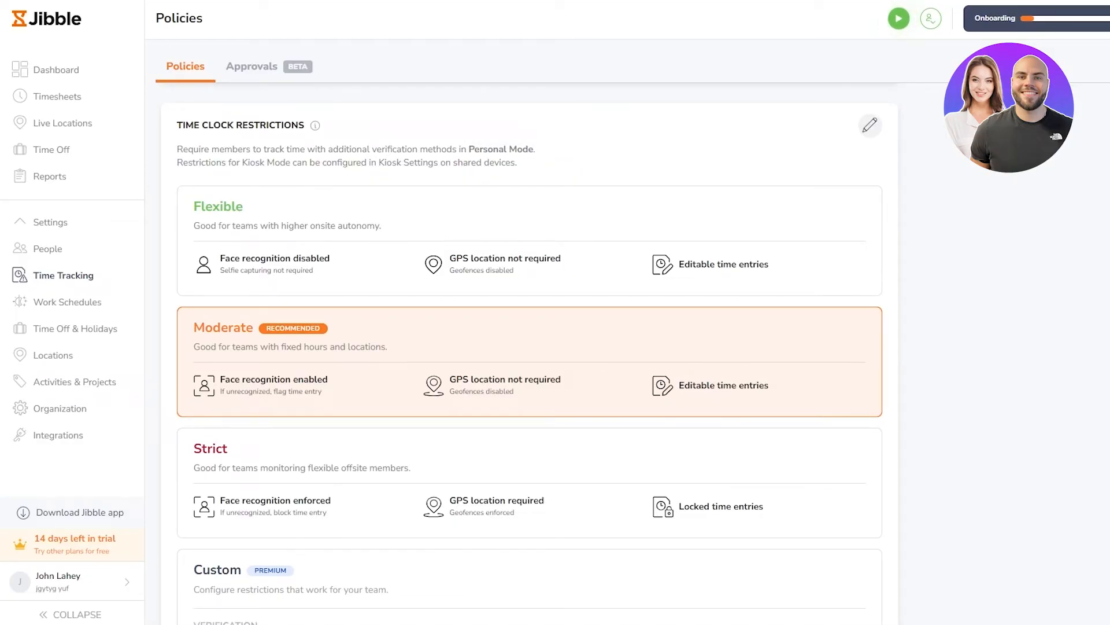
scroll("down", 3)
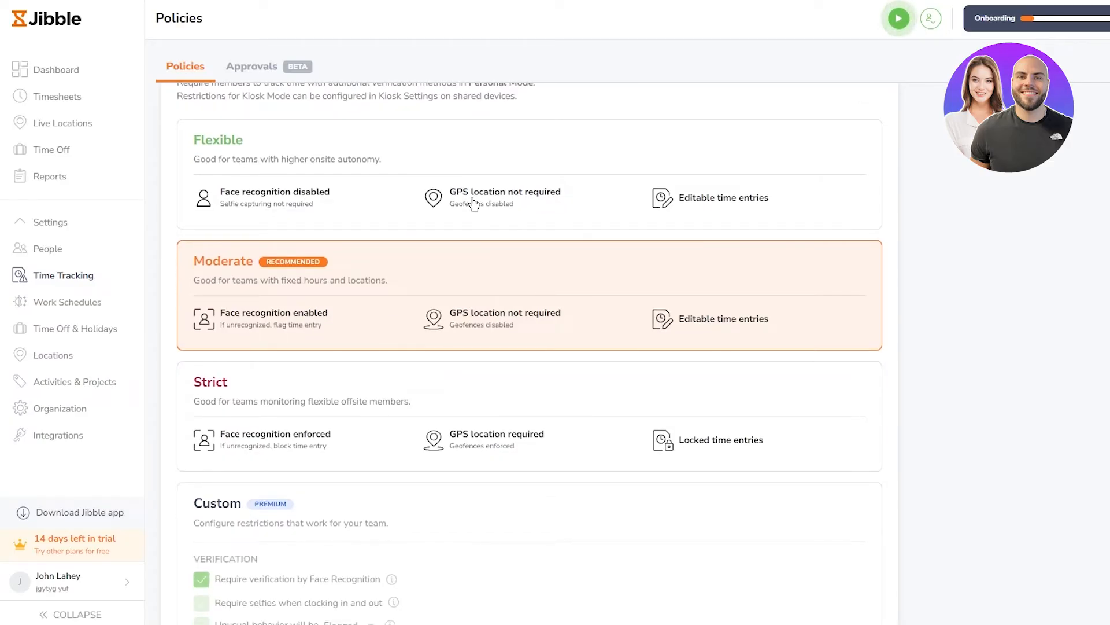
mouse_move(721, 132)
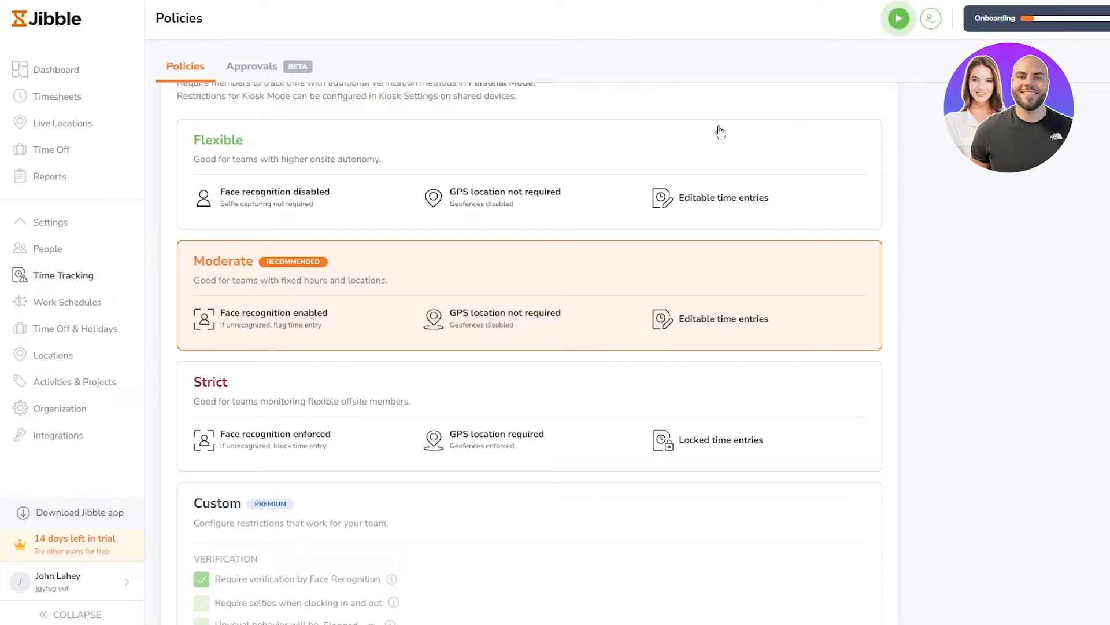
scroll("down", 3)
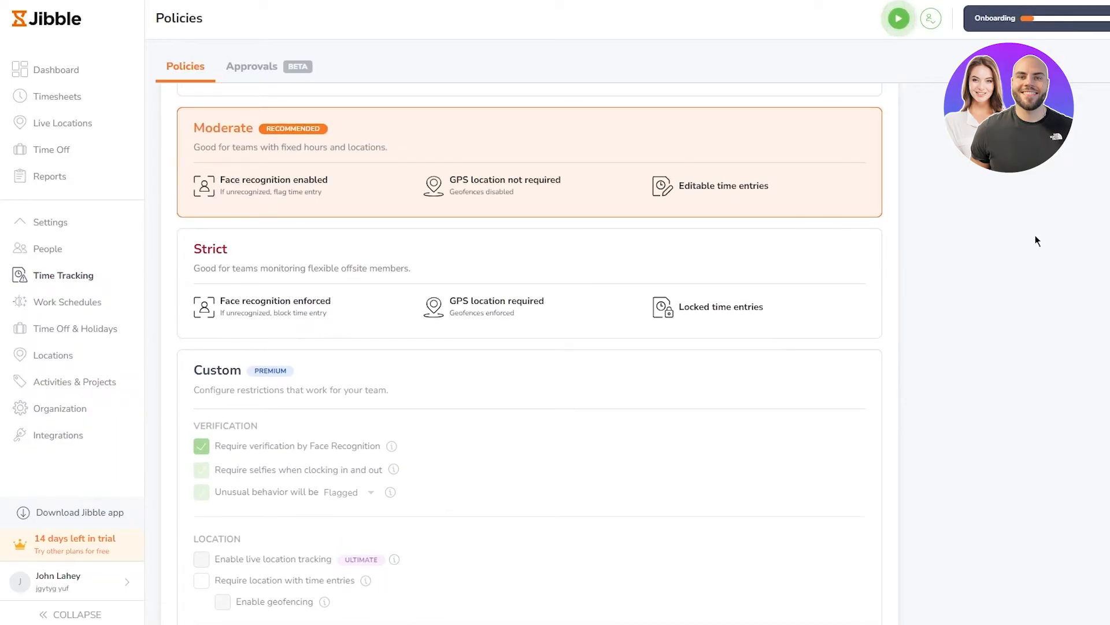
scroll("down", 3)
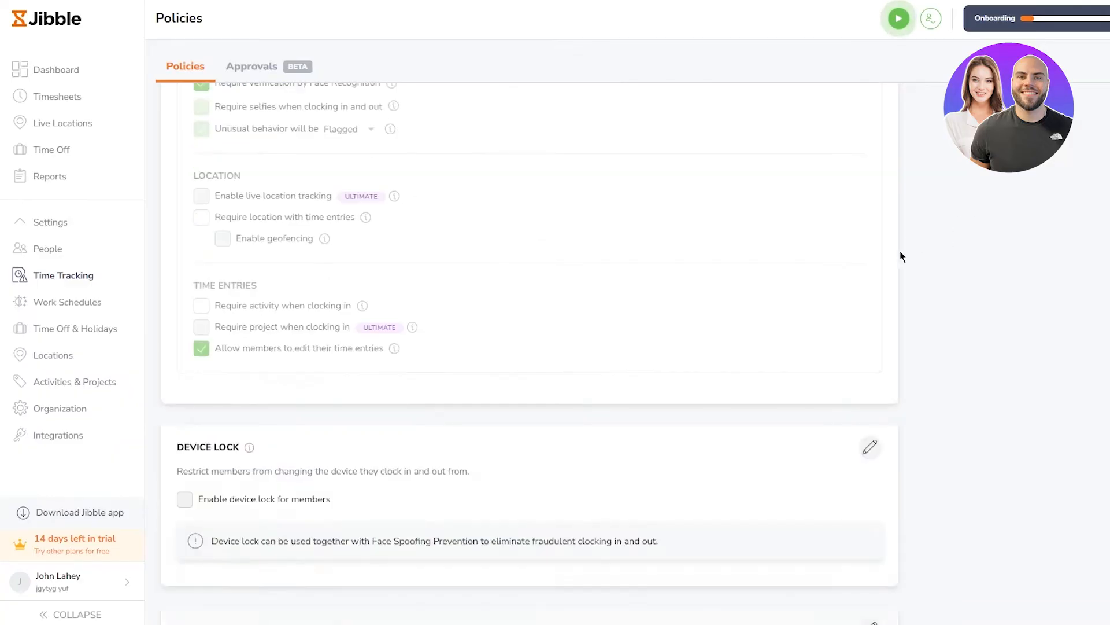
scroll("down", 3)
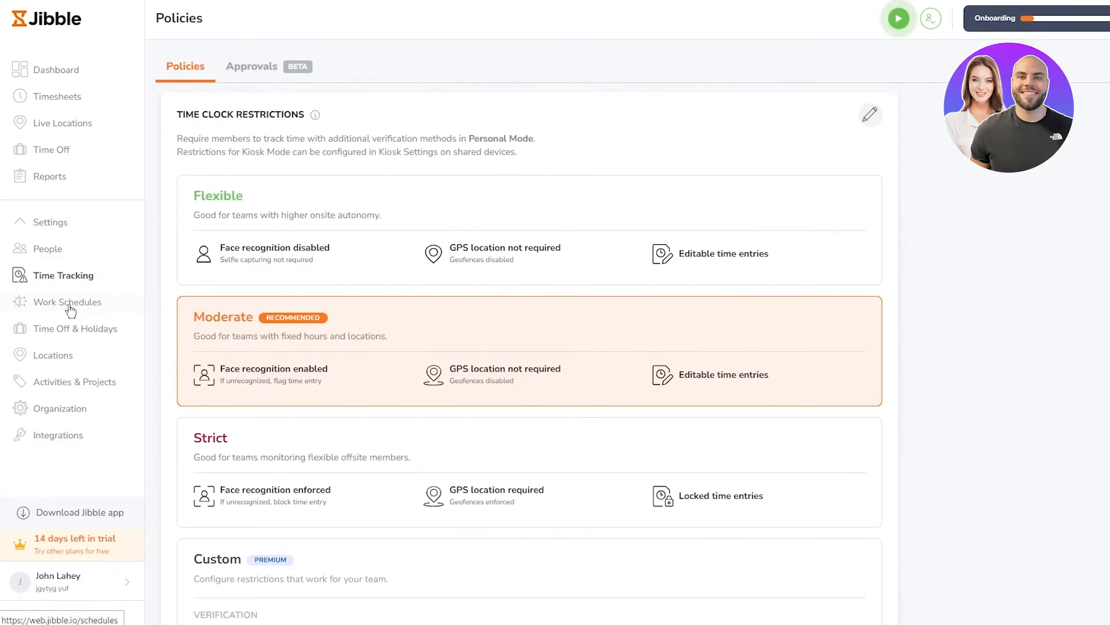
Step: View the Work Schedules, Time Off & Holidays, Locations, and Activities & Projects settings pages
left_click(69, 302)
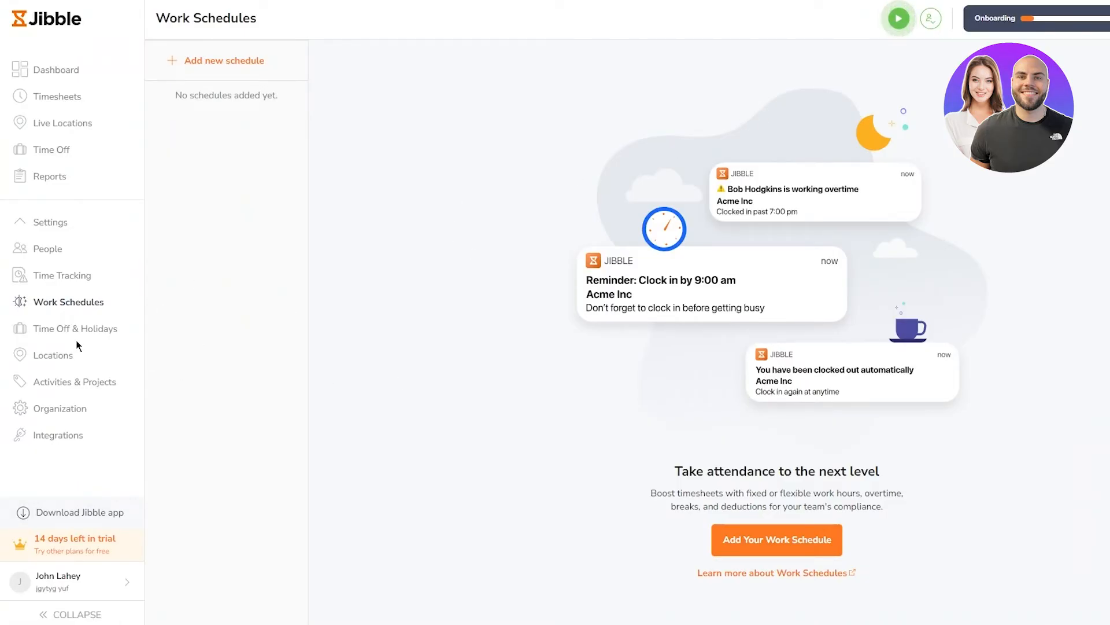
mouse_move(190, 339)
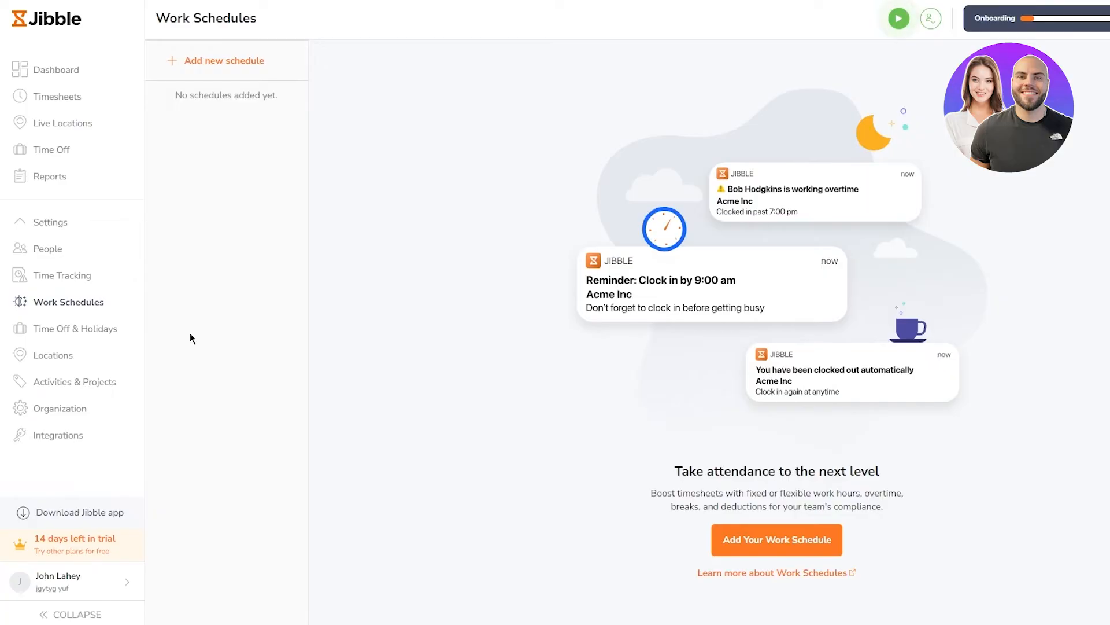
left_click(76, 329)
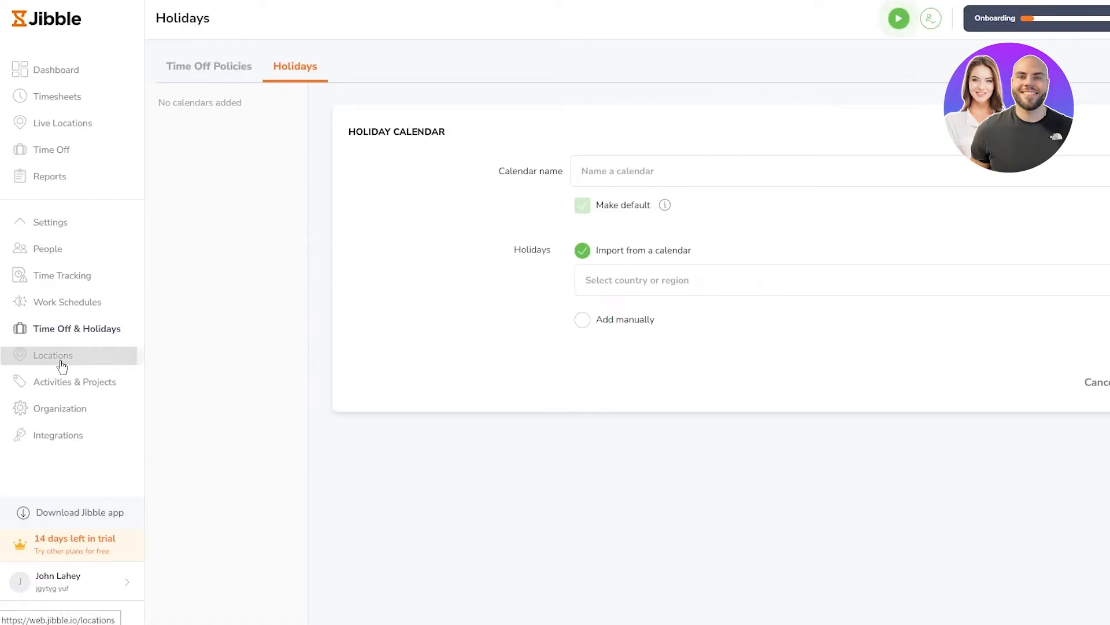
left_click(54, 355)
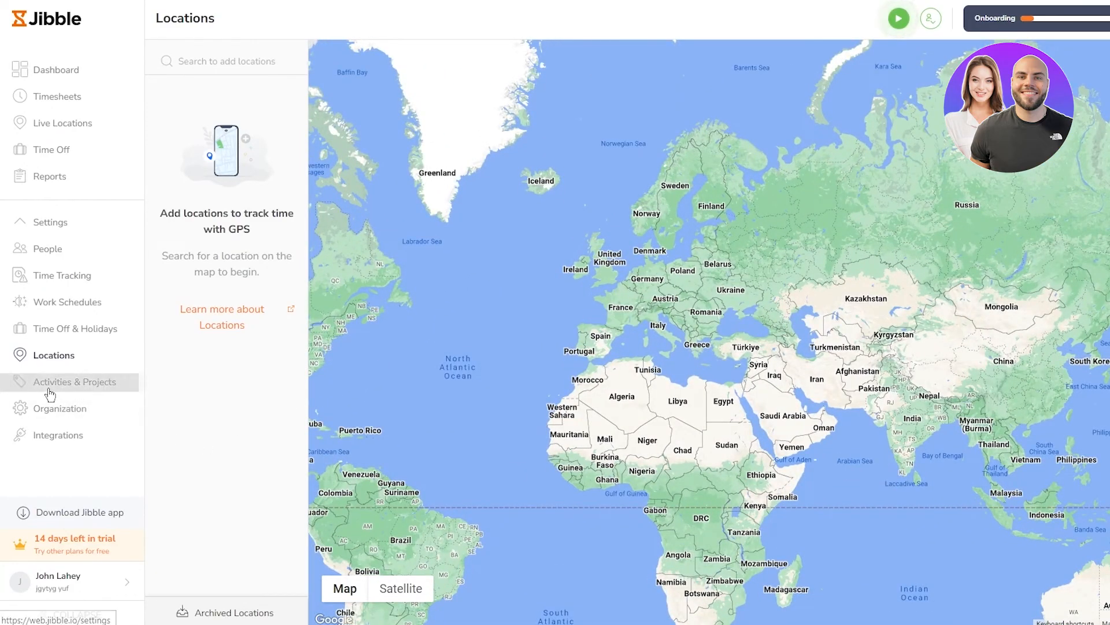
left_click(75, 382)
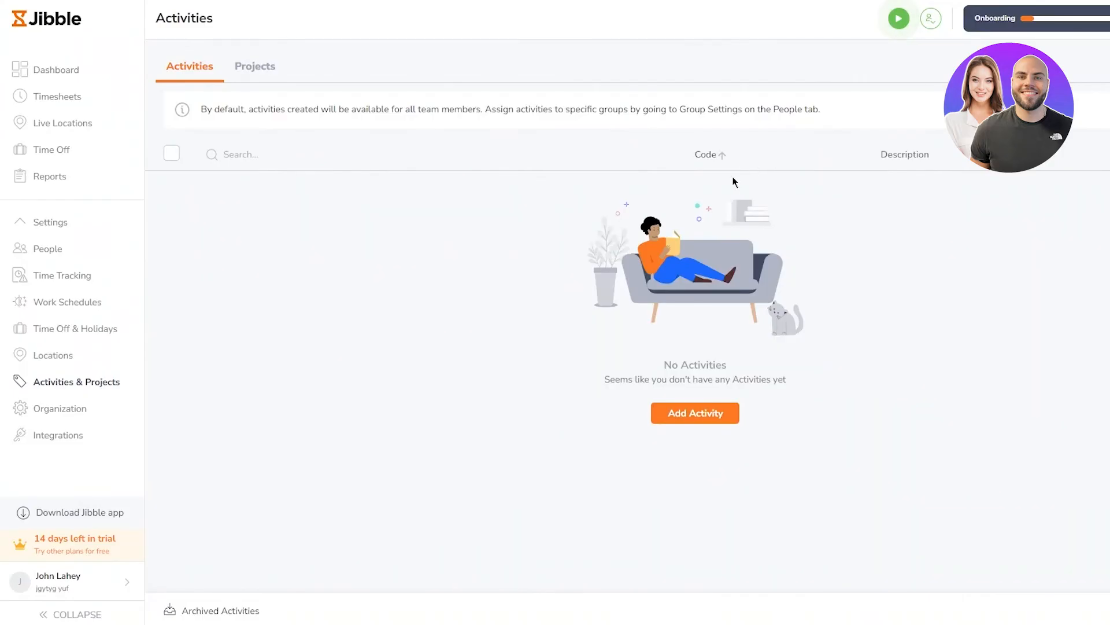
left_click(694, 413)
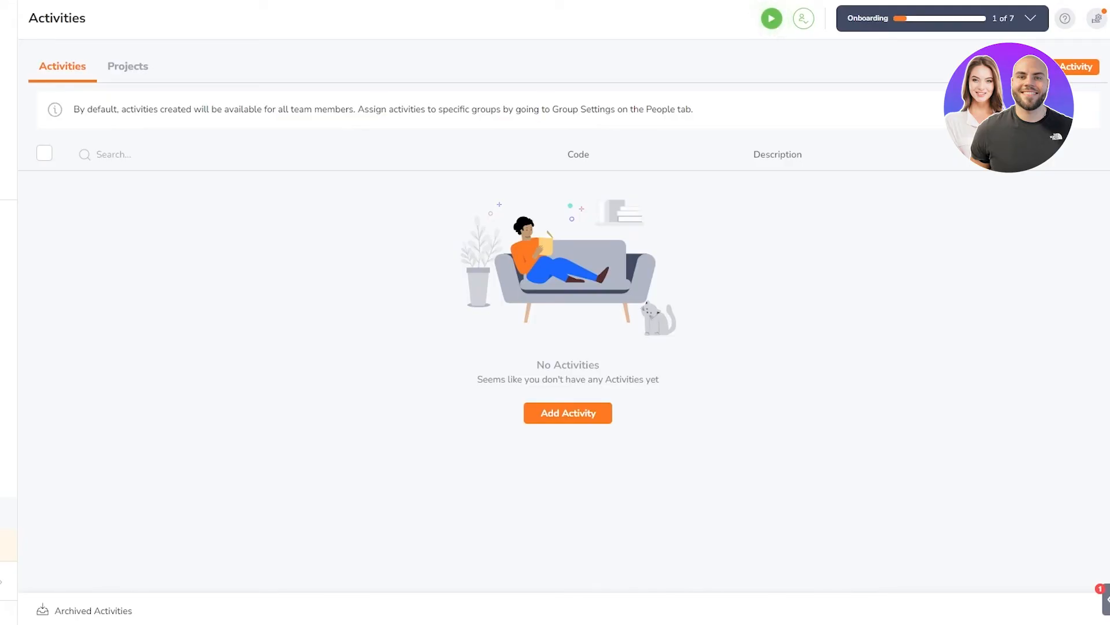
mouse_move(640, 331)
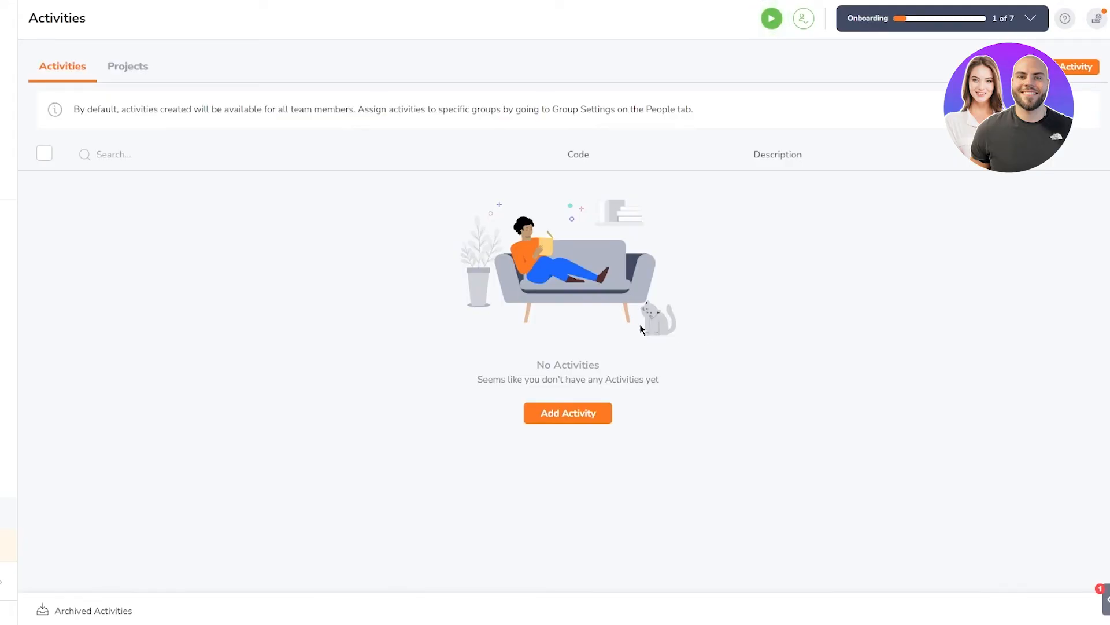
left_click(770, 18)
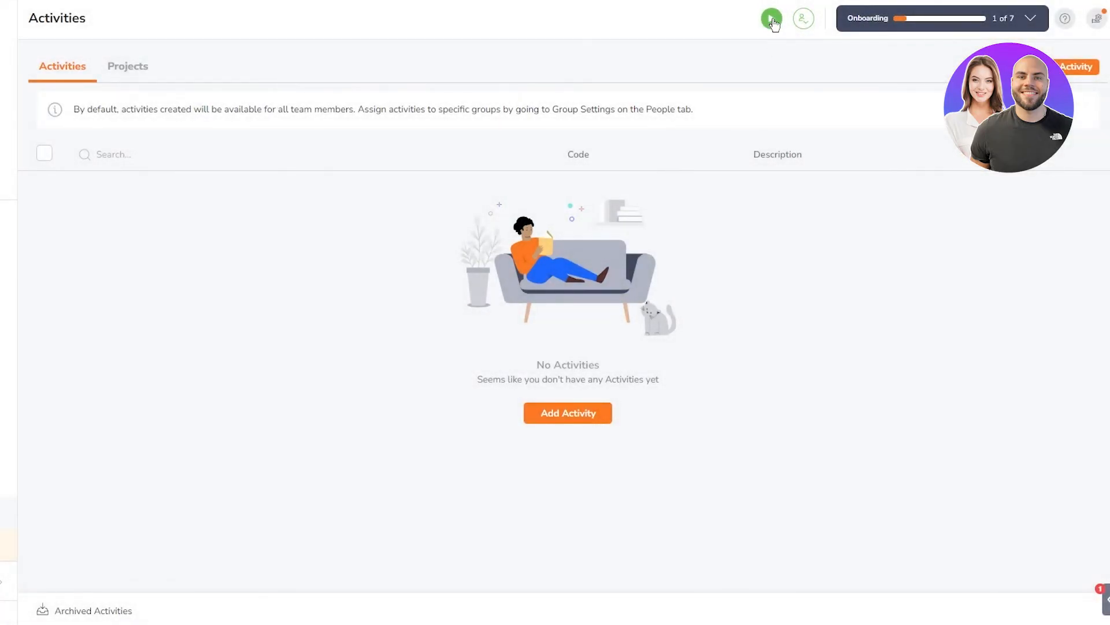
Step: Record a test clock-in, then a clock-out saved at 6:10 pm today
left_click(771, 18)
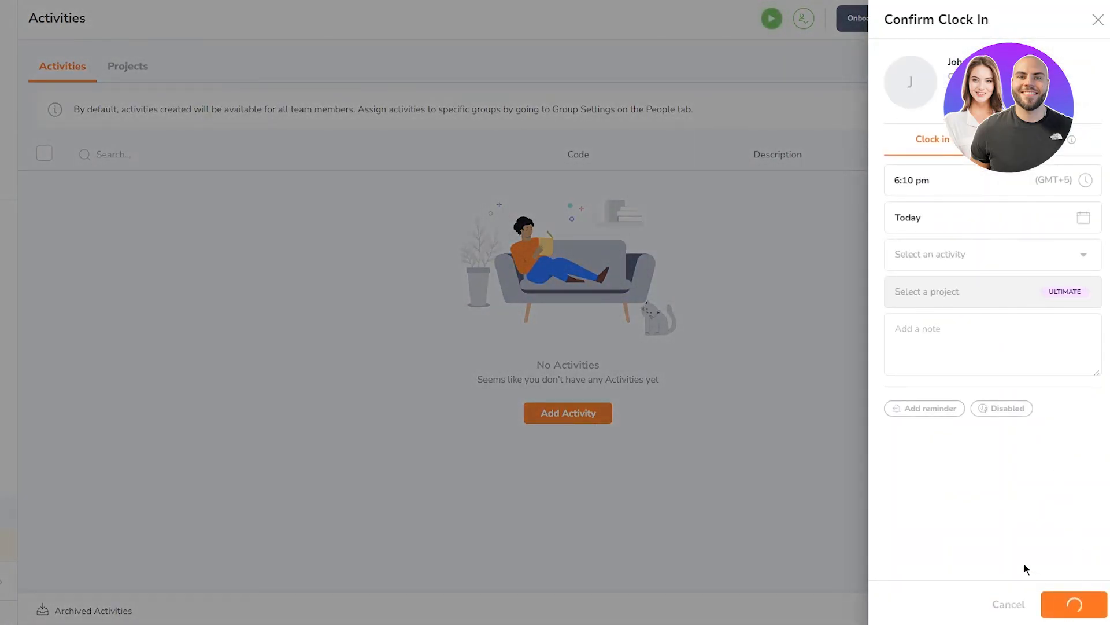
left_click(1072, 605)
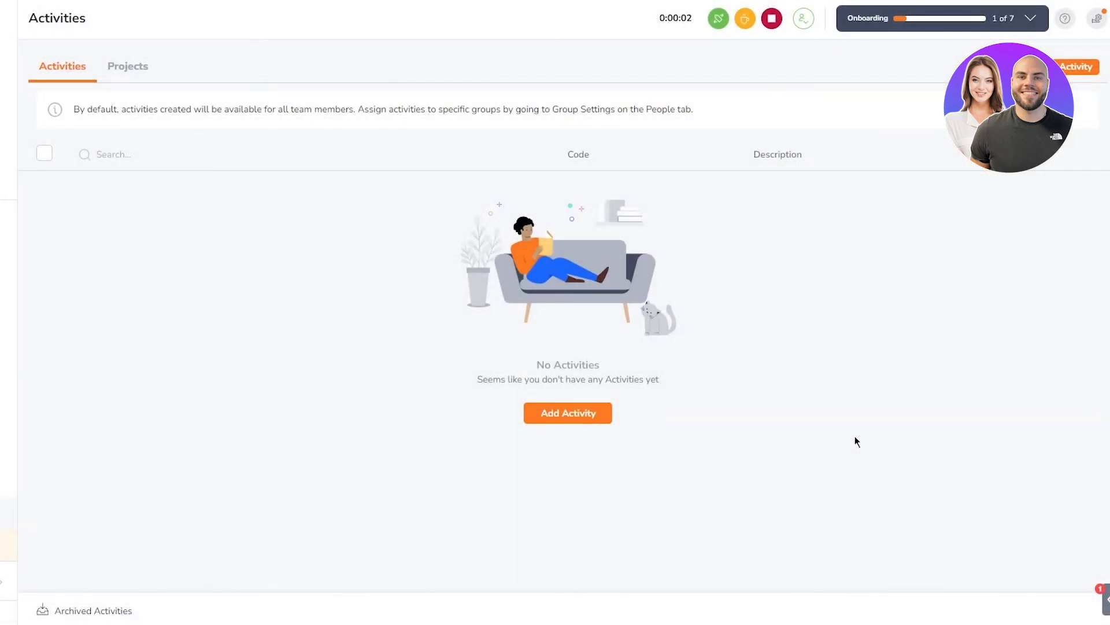
mouse_move(717, 19)
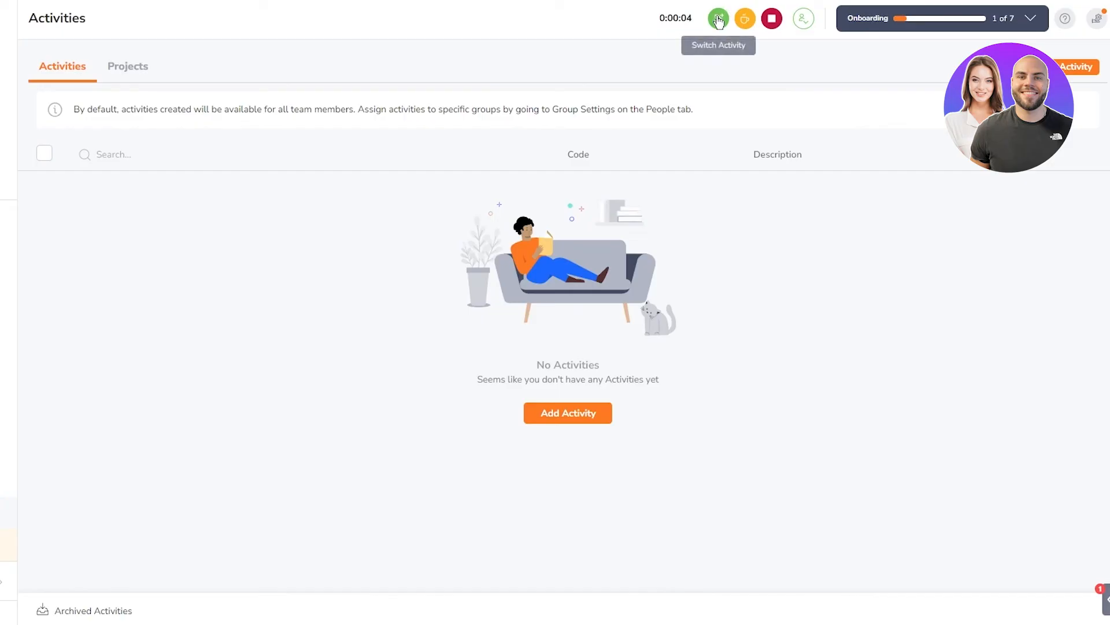
left_click(772, 19)
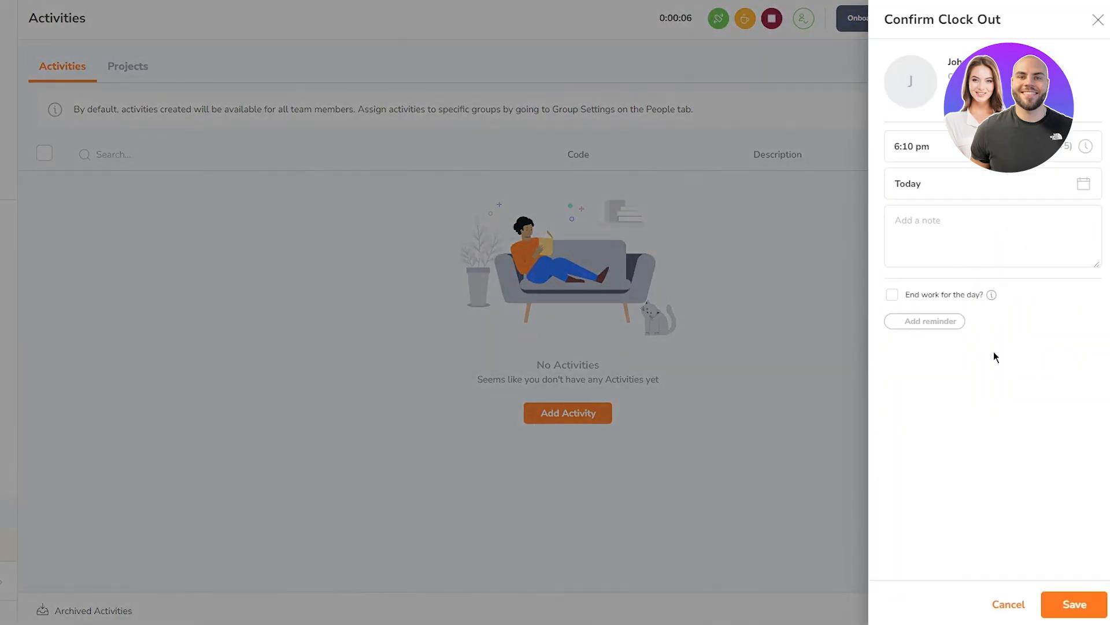
left_click(1073, 604)
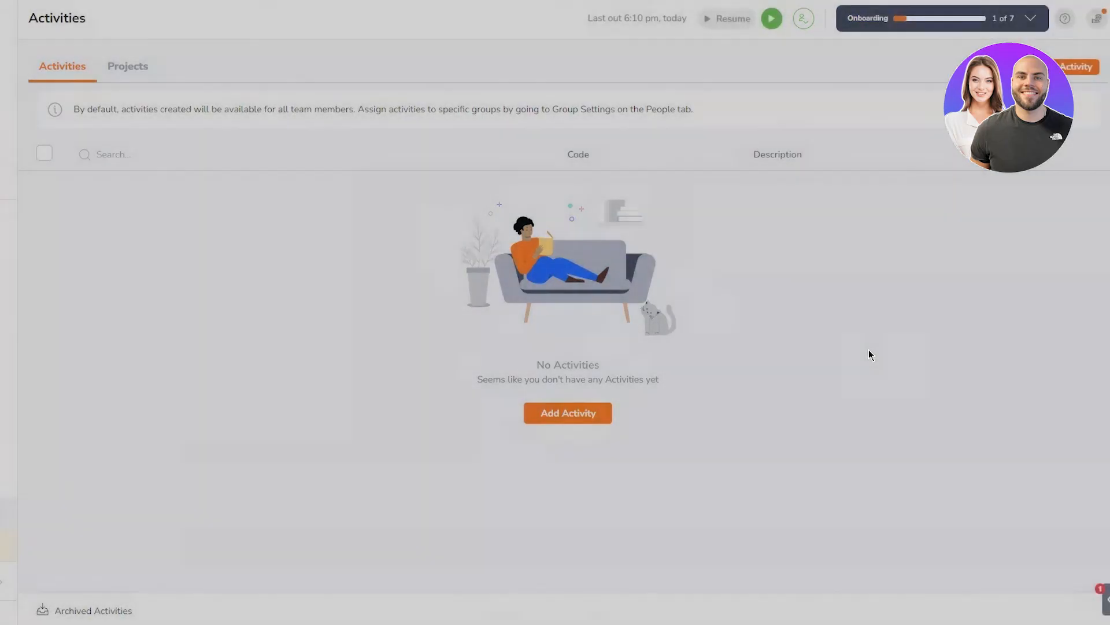